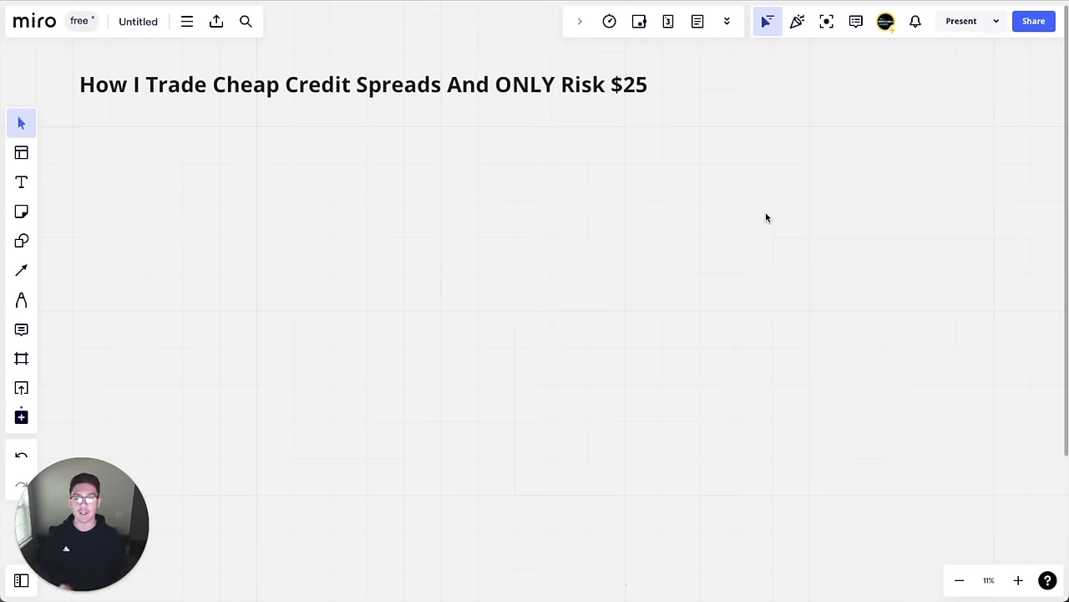
pyautogui.moveTo(301, 220)
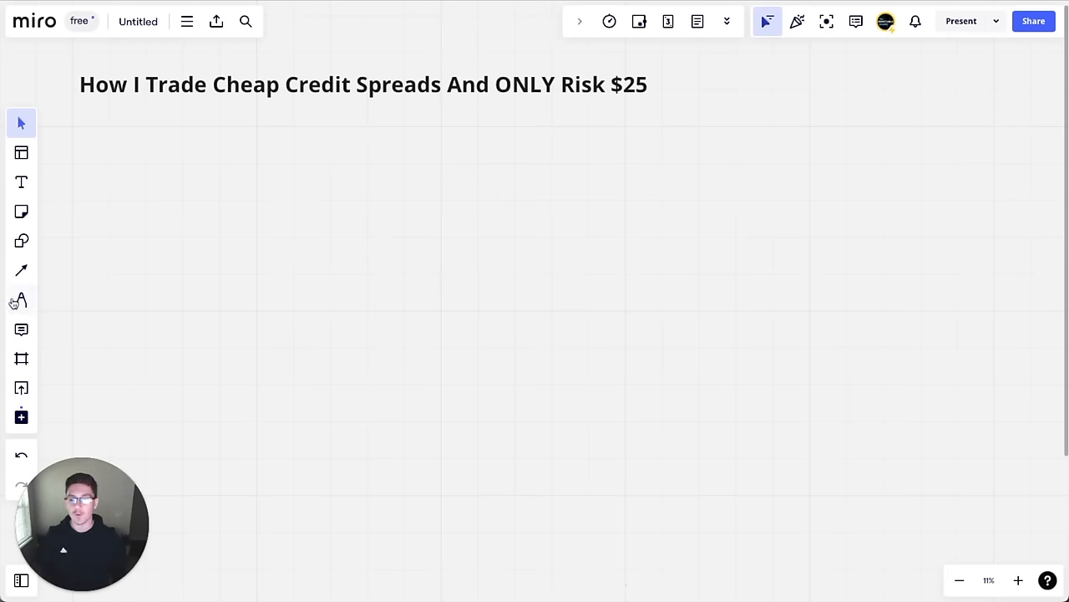
# - Switch to the pen, dismiss the feedback prompt, and handwrite 'Put'
pyautogui.click(21, 299)
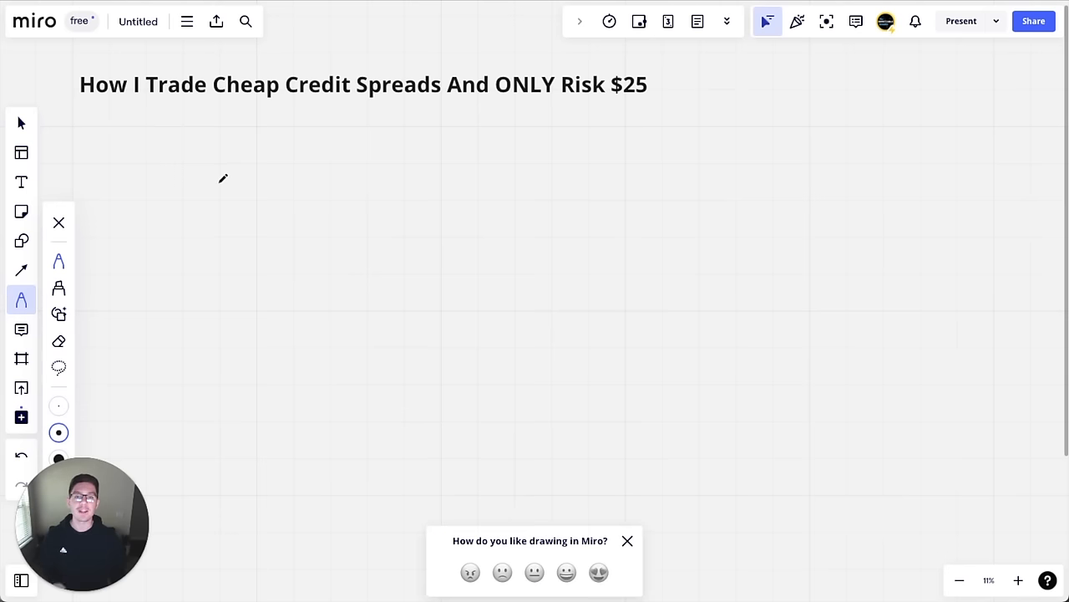
pyautogui.moveTo(639, 514)
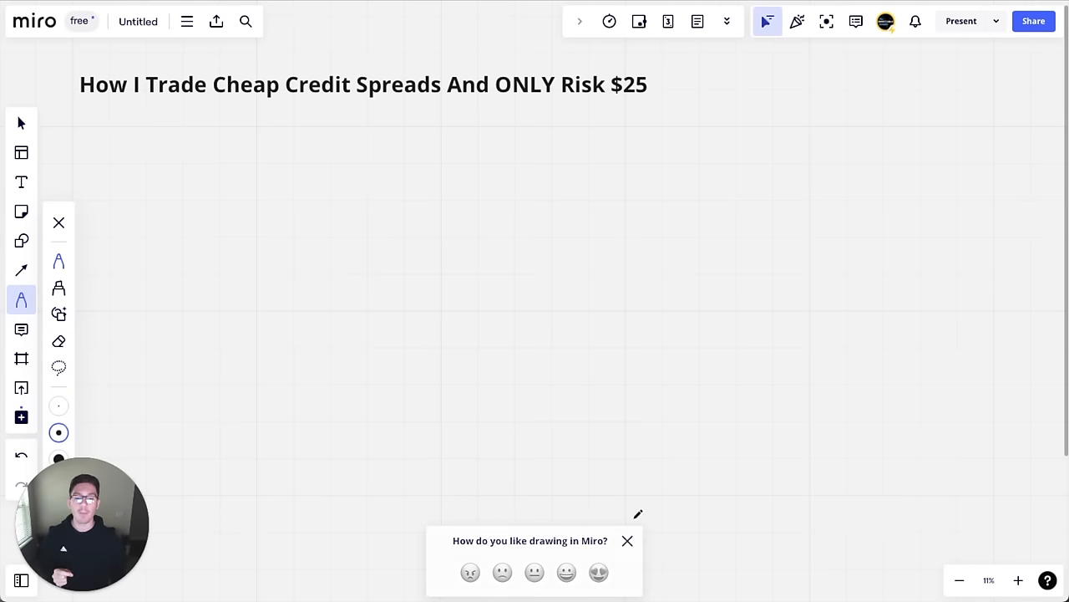
pyautogui.click(627, 540)
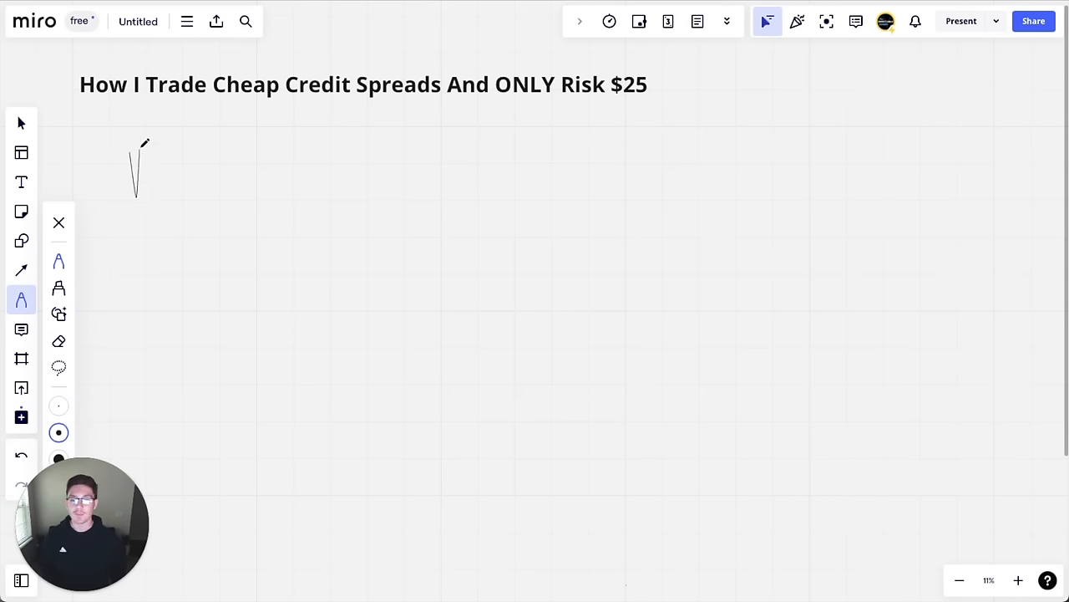
pyautogui.moveTo(134, 146); pyautogui.dragTo(180, 167)
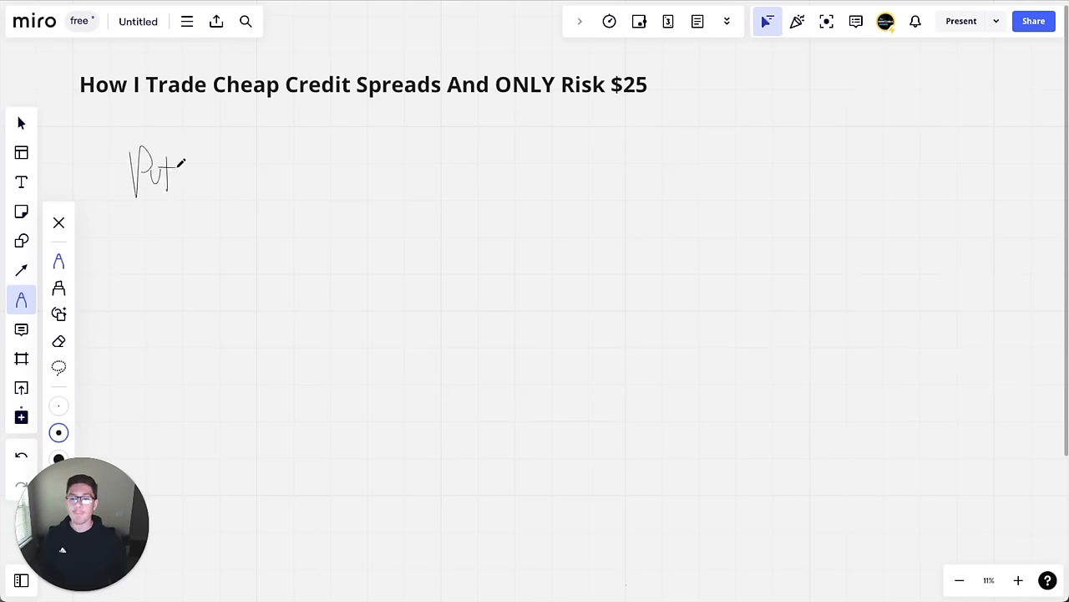
pyautogui.moveTo(209, 265)
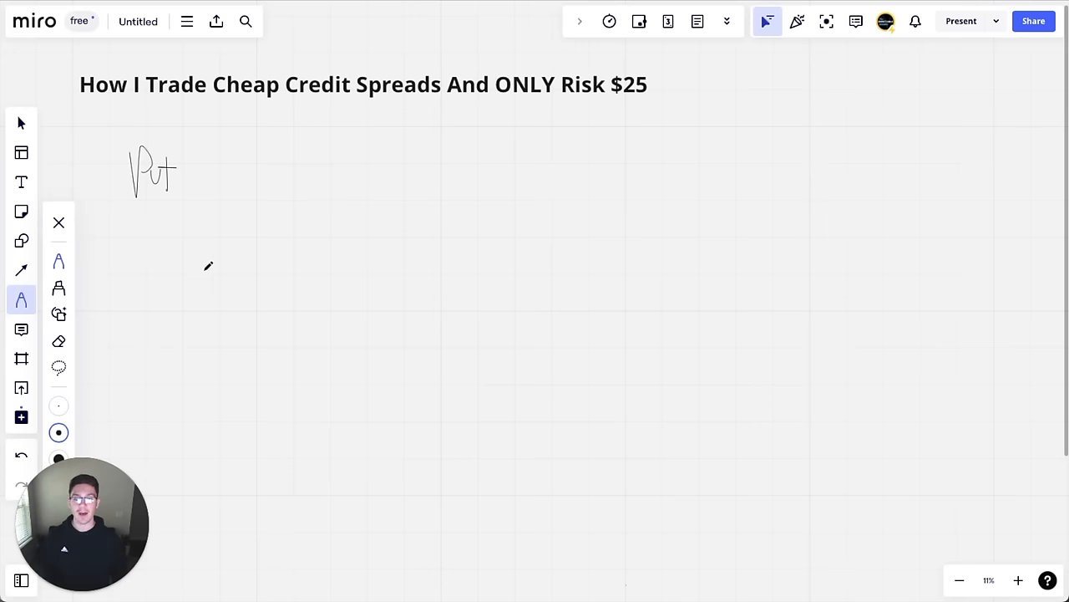
# - Draw a rising price zigzag with an arrow and sideways and downward paths from its peak
pyautogui.moveTo(159, 292); pyautogui.dragTo(374, 176)
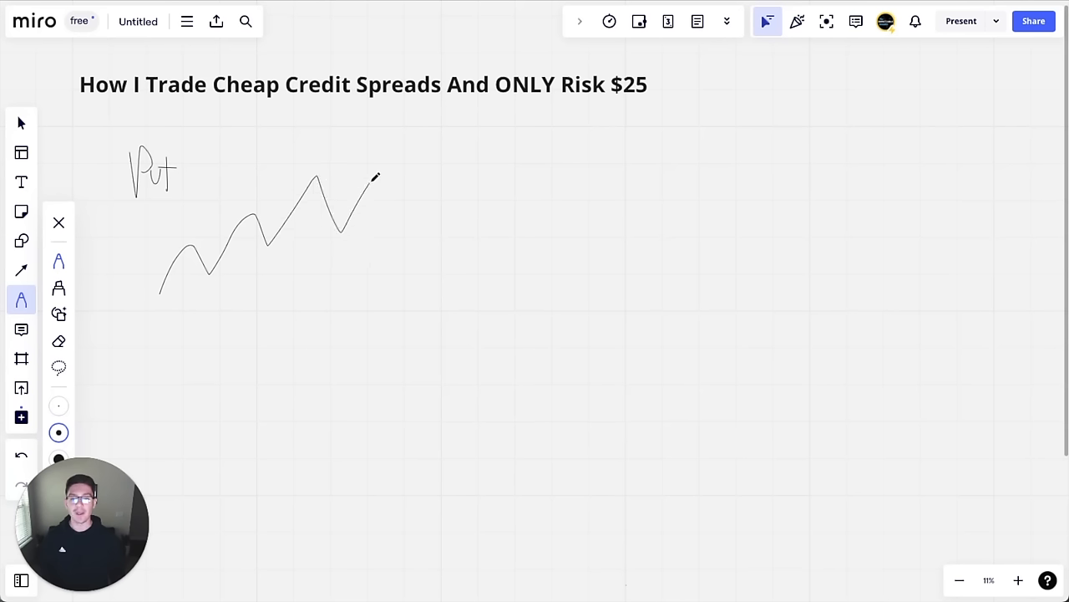
pyautogui.moveTo(351, 236); pyautogui.dragTo(426, 227)
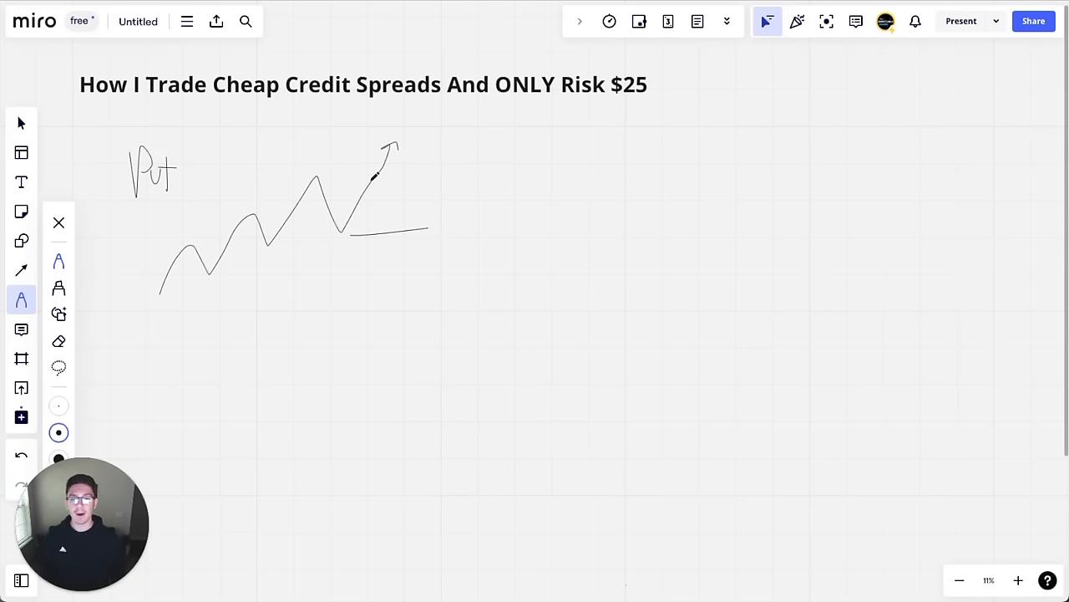
pyautogui.moveTo(371, 179); pyautogui.dragTo(447, 174)
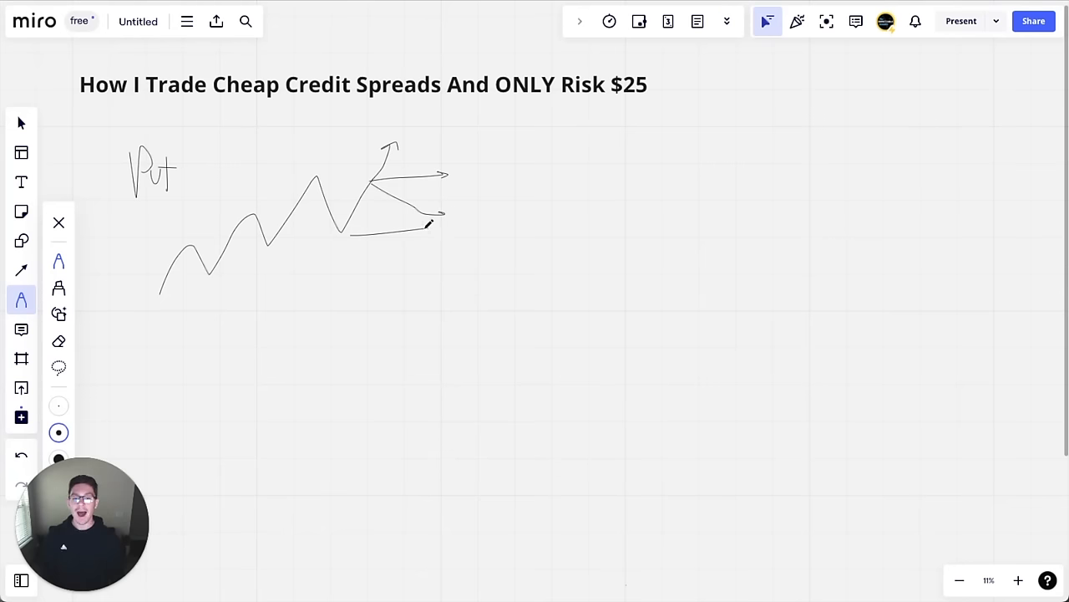
pyautogui.moveTo(428, 219); pyautogui.dragTo(399, 246)
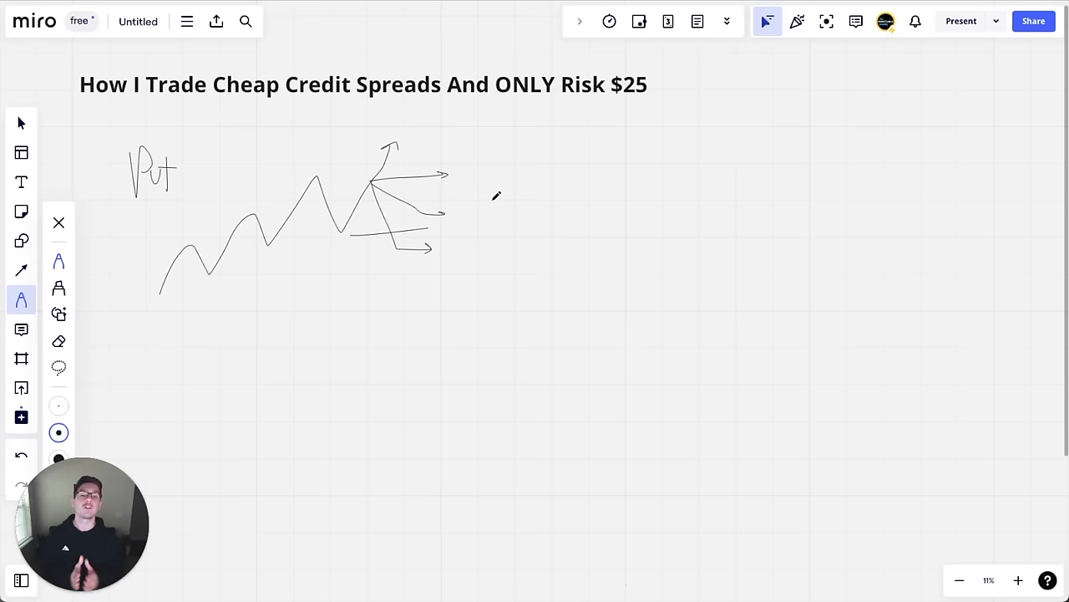
pyautogui.moveTo(493, 206)
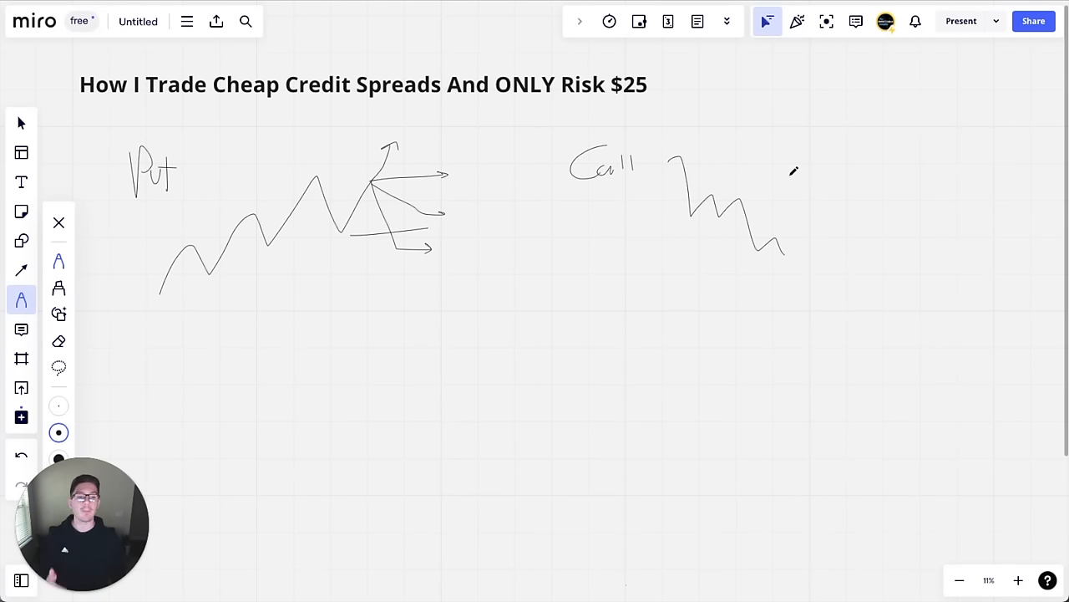
# - Draw a level line above a falling zigzag, extend it lower, and branch paths from the low
pyautogui.moveTo(773, 216); pyautogui.dragTo(857, 207)
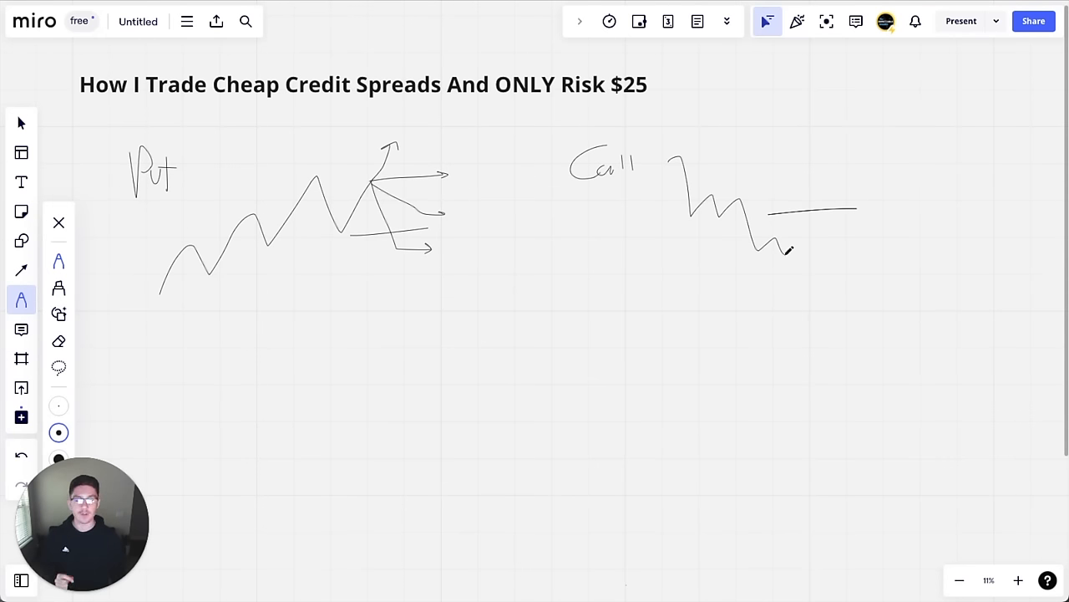
pyautogui.moveTo(790, 251); pyautogui.dragTo(810, 297)
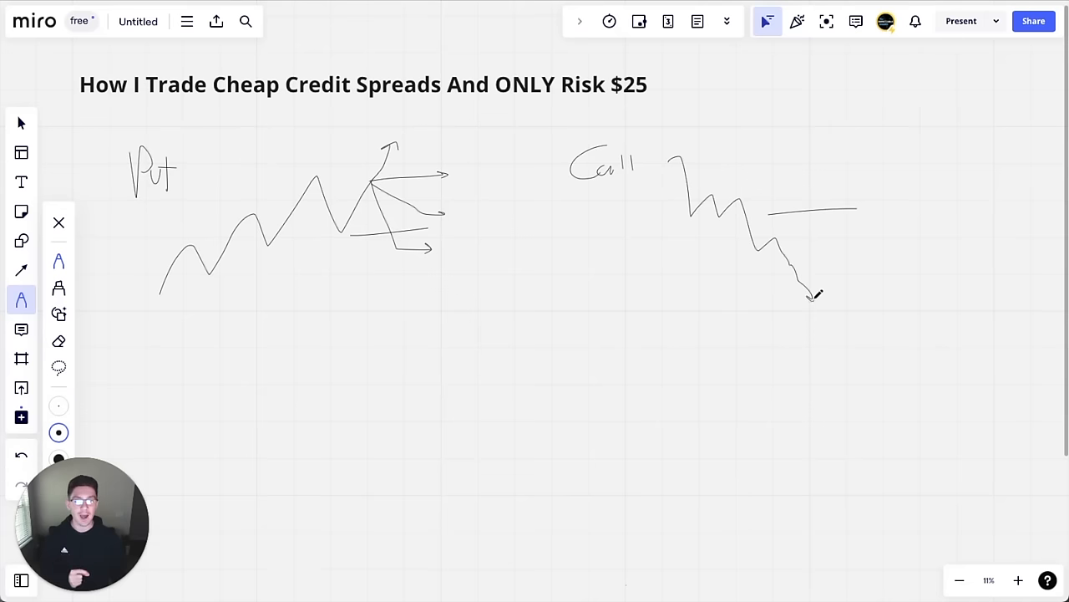
pyautogui.moveTo(809, 296); pyautogui.dragTo(860, 261)
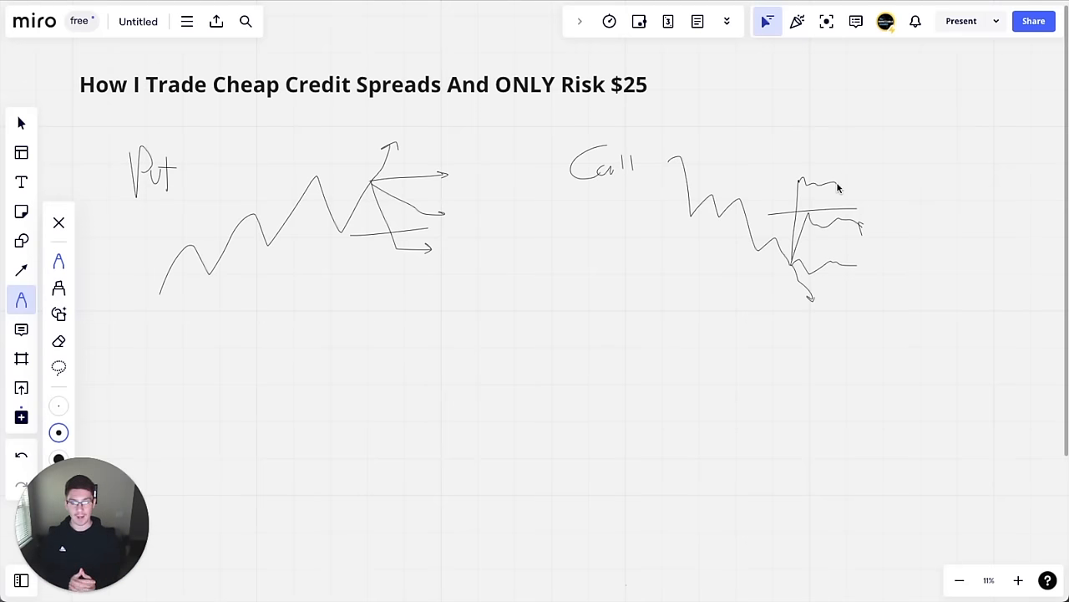
# - Handwrite the '$15/$85' ratio below the Put diagram
pyautogui.scroll(-3)
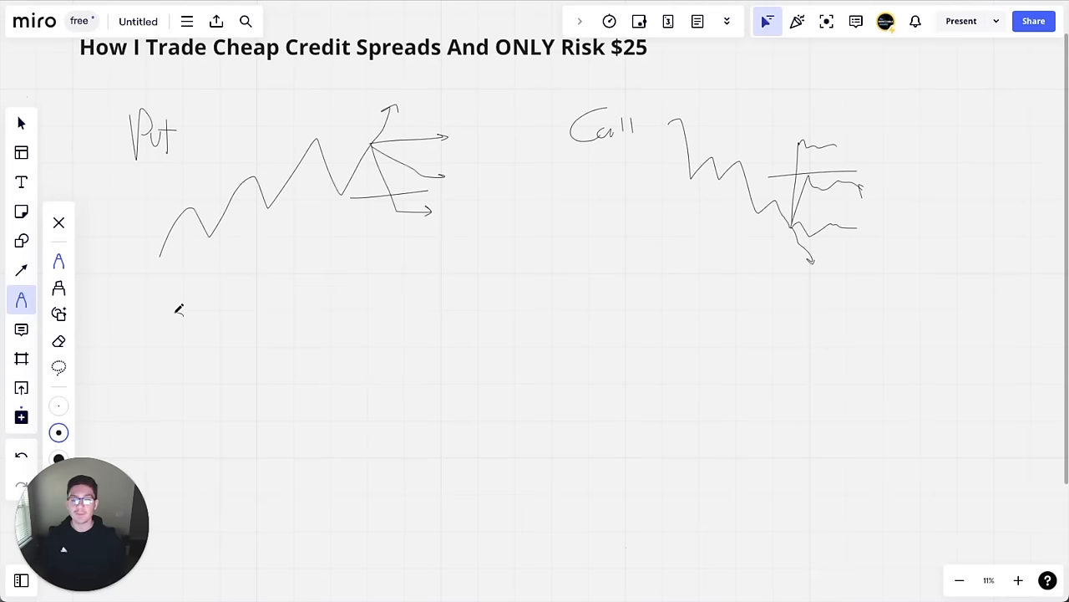
pyautogui.moveTo(177, 313); pyautogui.dragTo(188, 343)
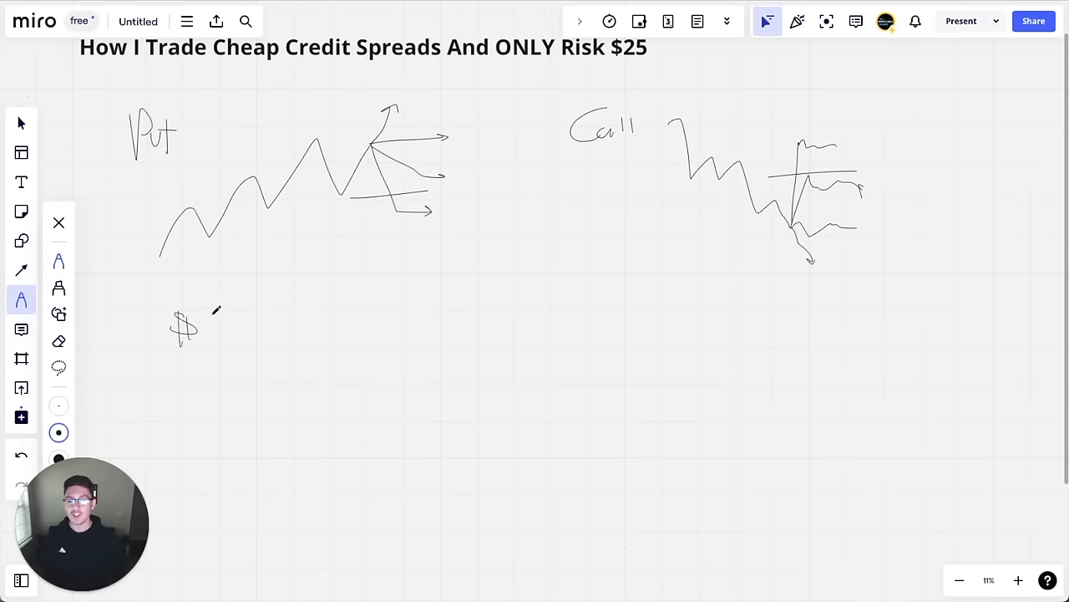
pyautogui.moveTo(209, 326); pyautogui.dragTo(234, 330)
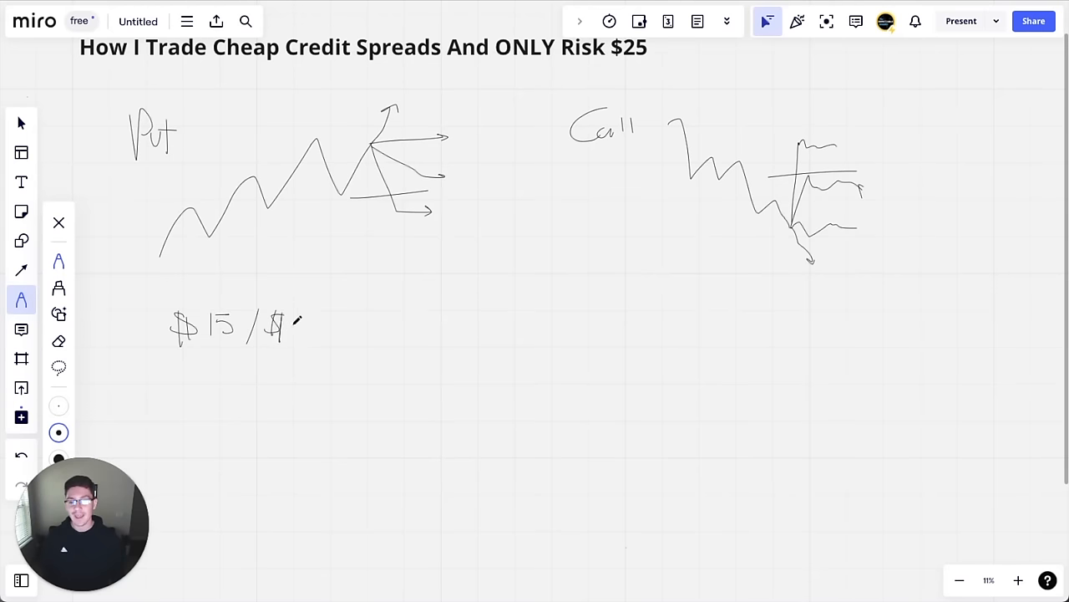
pyautogui.moveTo(301, 334); pyautogui.dragTo(314, 313)
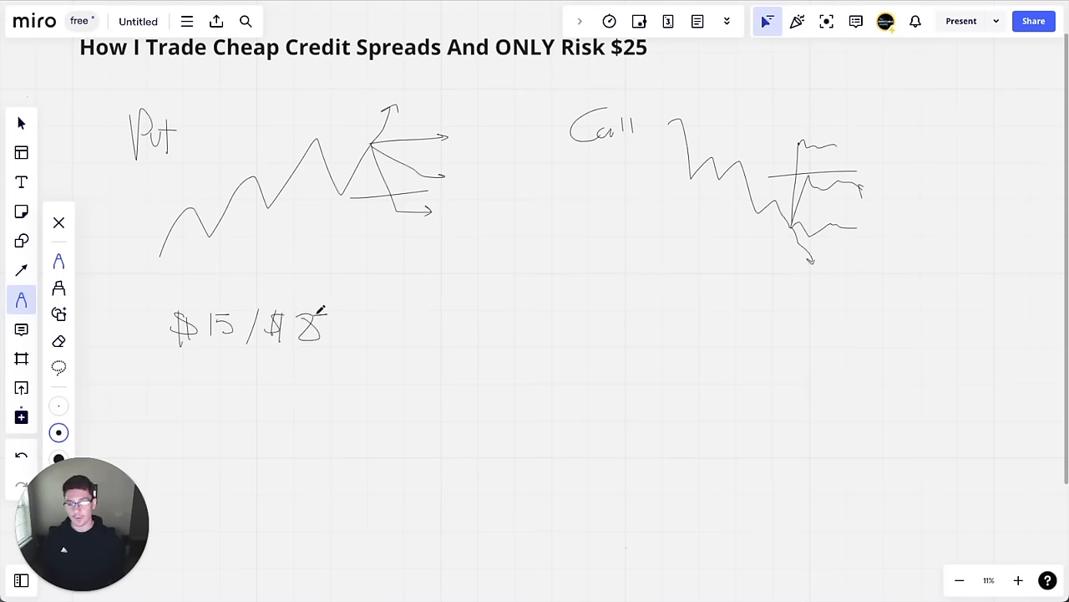
pyautogui.moveTo(313, 318); pyautogui.dragTo(330, 338)
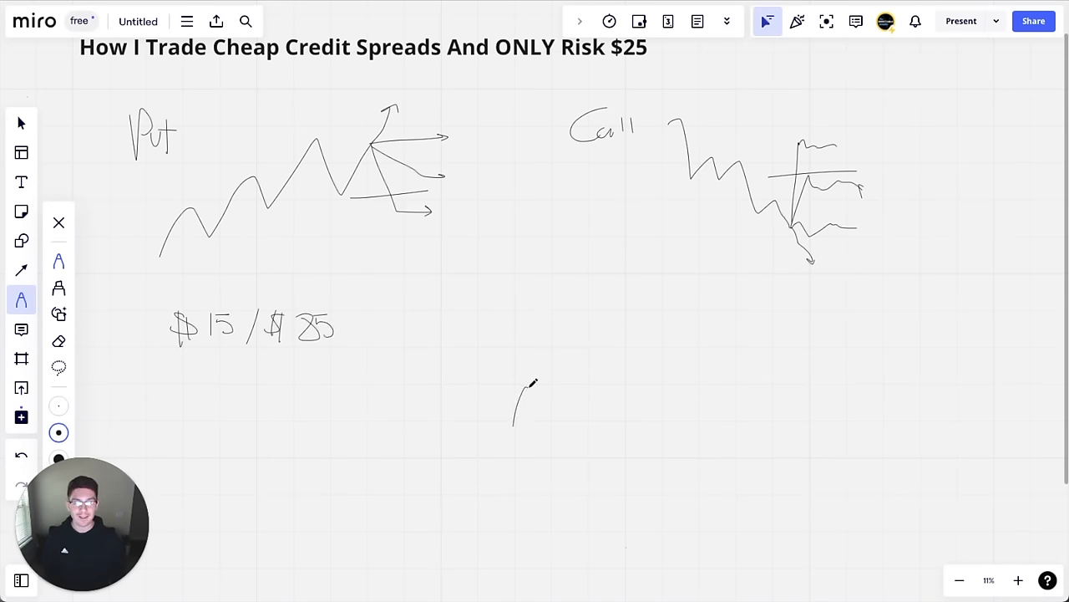
# - Draw a rising zigzag with level lines below its peak labelled 20/80, 25/75 and 15/85
pyautogui.moveTo(512, 426); pyautogui.dragTo(700, 284)
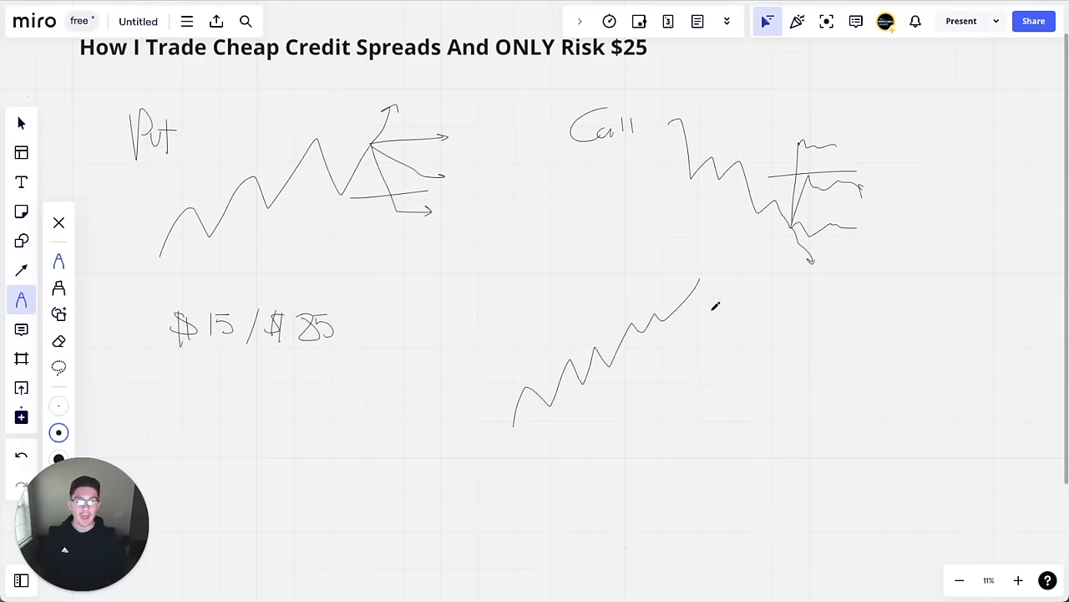
pyautogui.moveTo(685, 313); pyautogui.dragTo(727, 311)
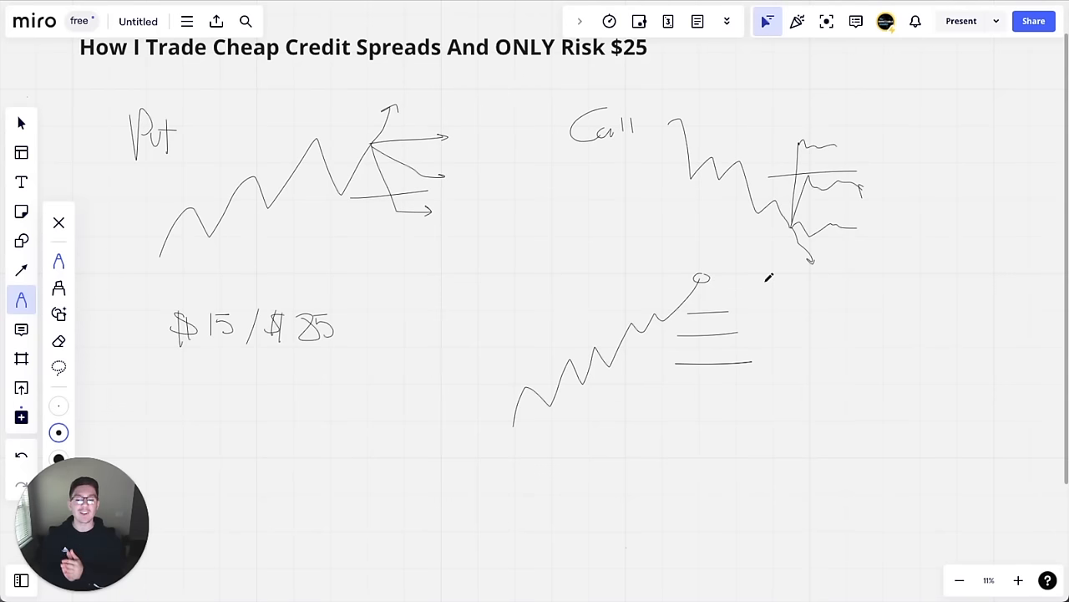
pyautogui.moveTo(712, 292)
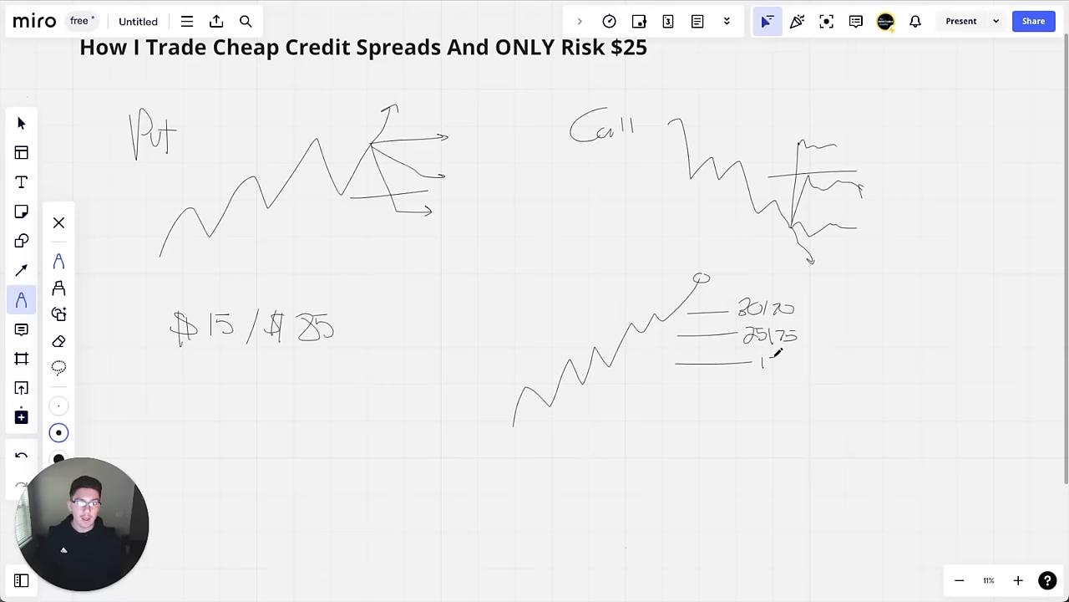
pyautogui.write('15/2')
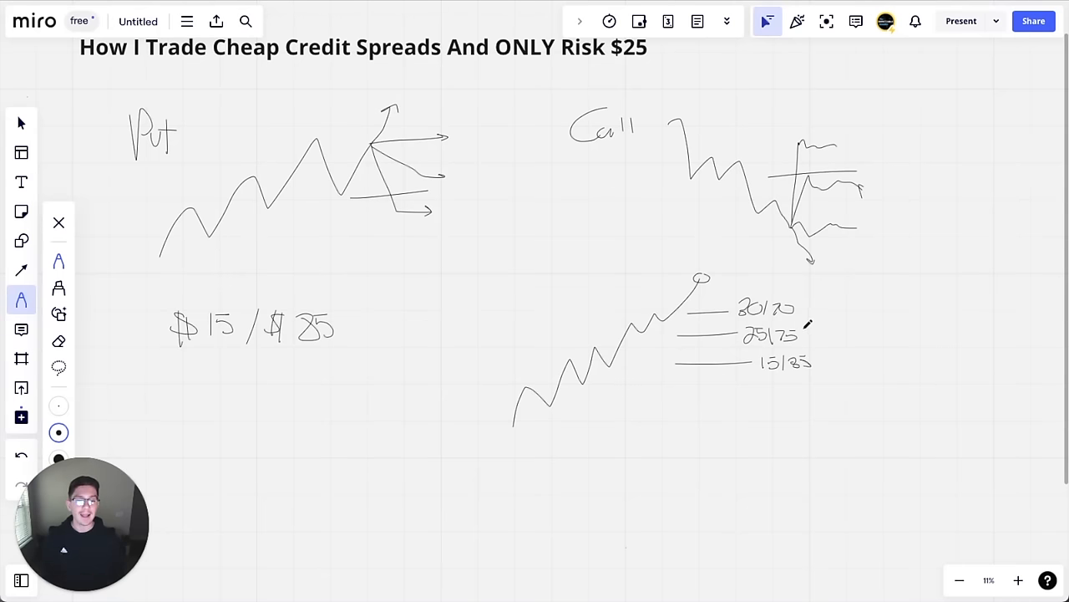
pyautogui.moveTo(669, 336); pyautogui.dragTo(823, 336)
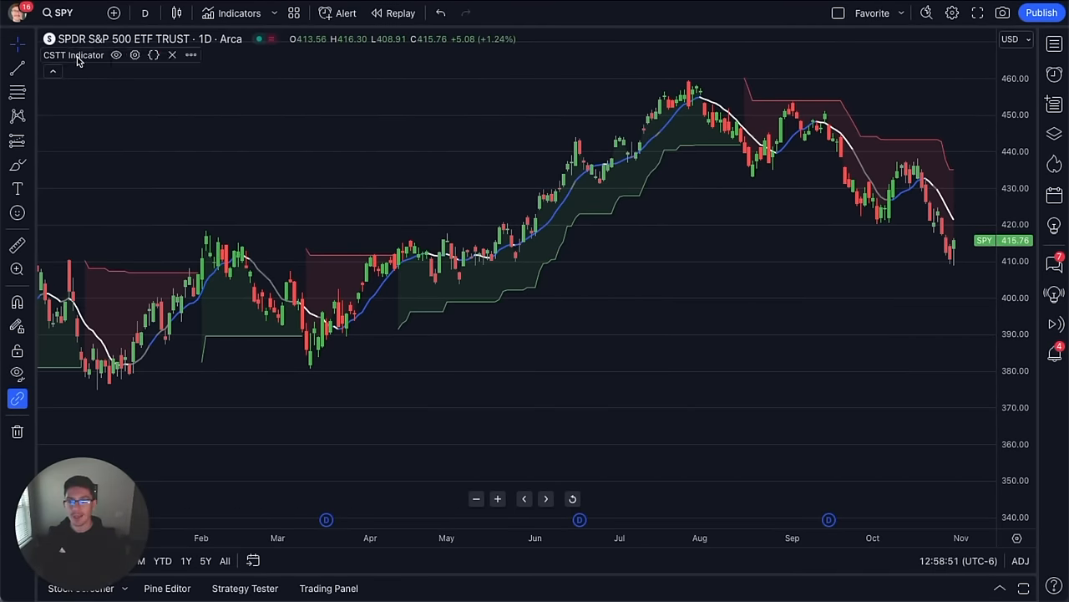
# - Hide the CSTT indicator's shaded trend bands on SPY and mark the late-July high with a line
pyautogui.click(134, 54)
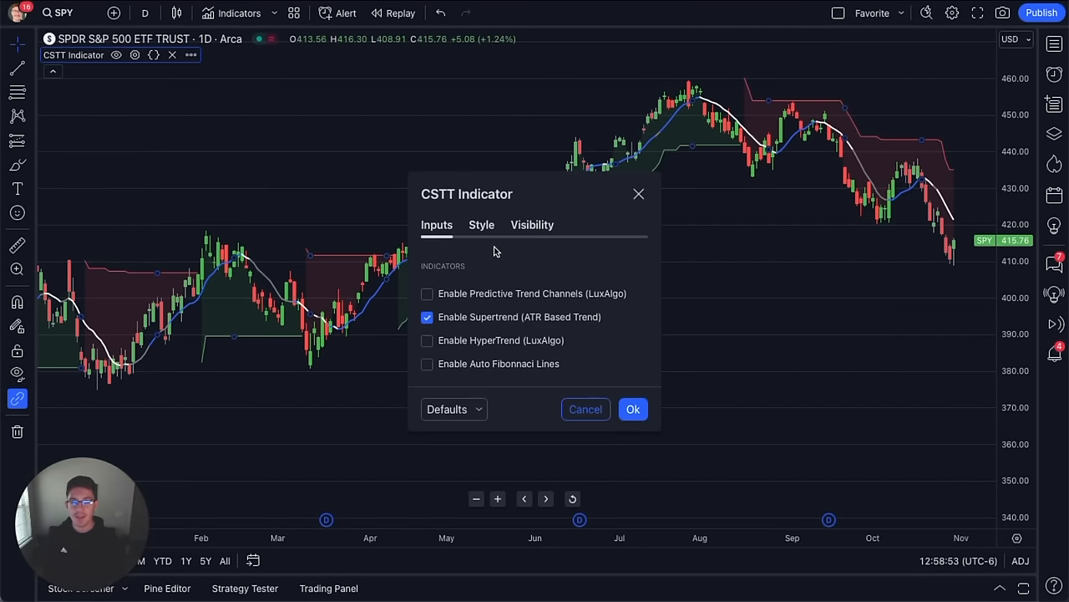
pyautogui.click(633, 408)
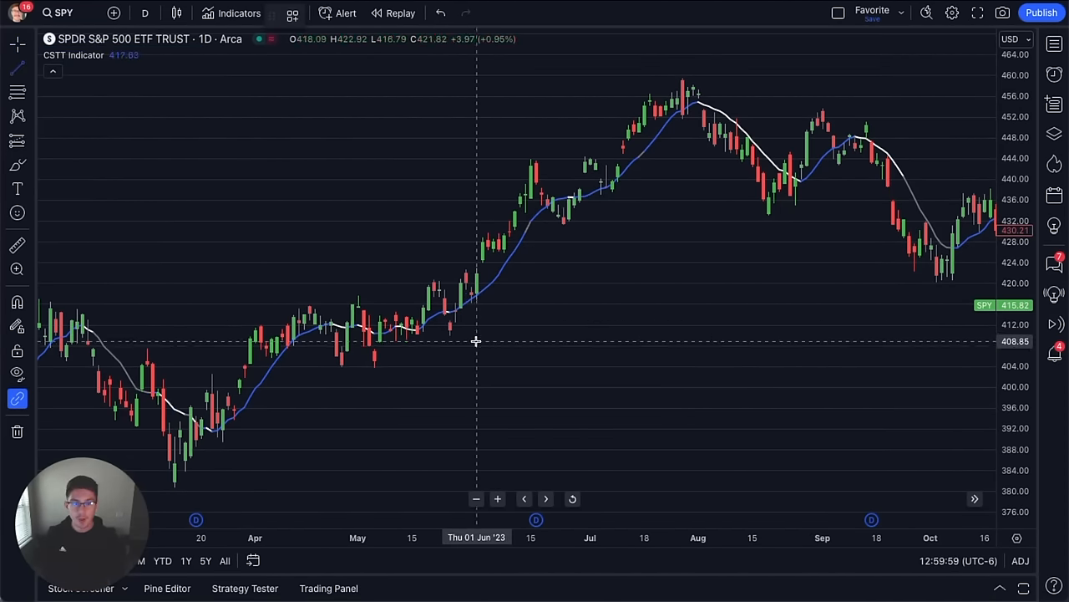
pyautogui.moveTo(445, 336); pyautogui.dragTo(587, 337)
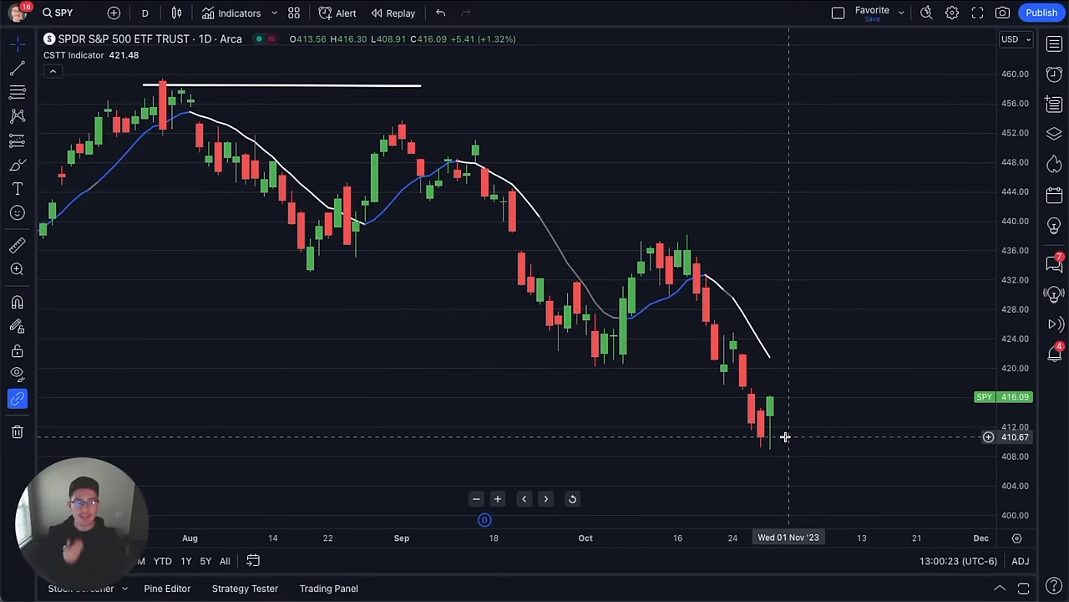
pyautogui.moveTo(769, 410)
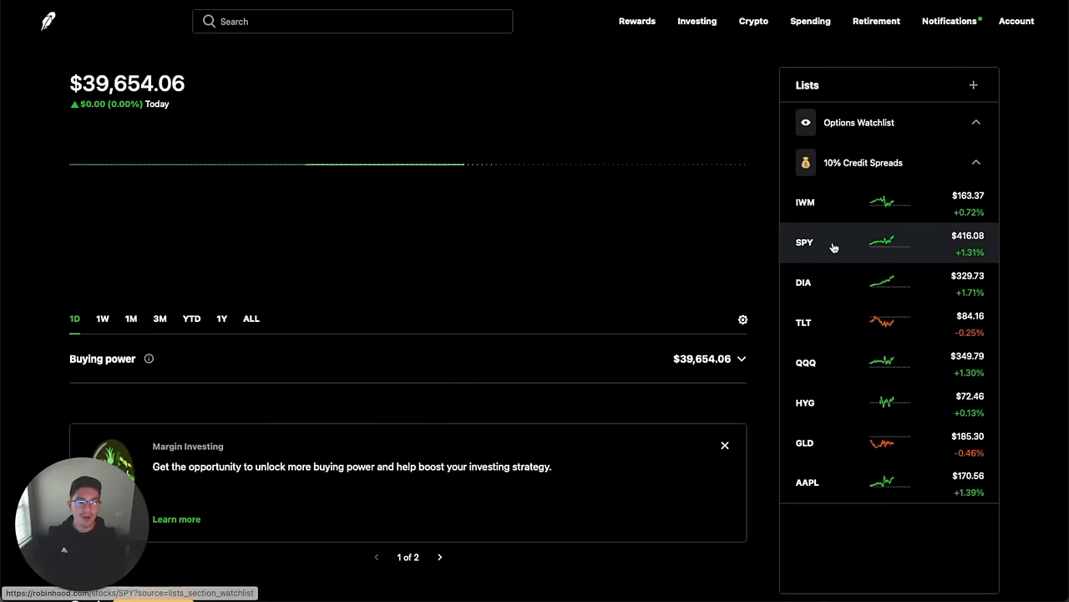
# - Open SPY from the 10% Credit Spreads list and view its put credit spreads
pyautogui.click(804, 242)
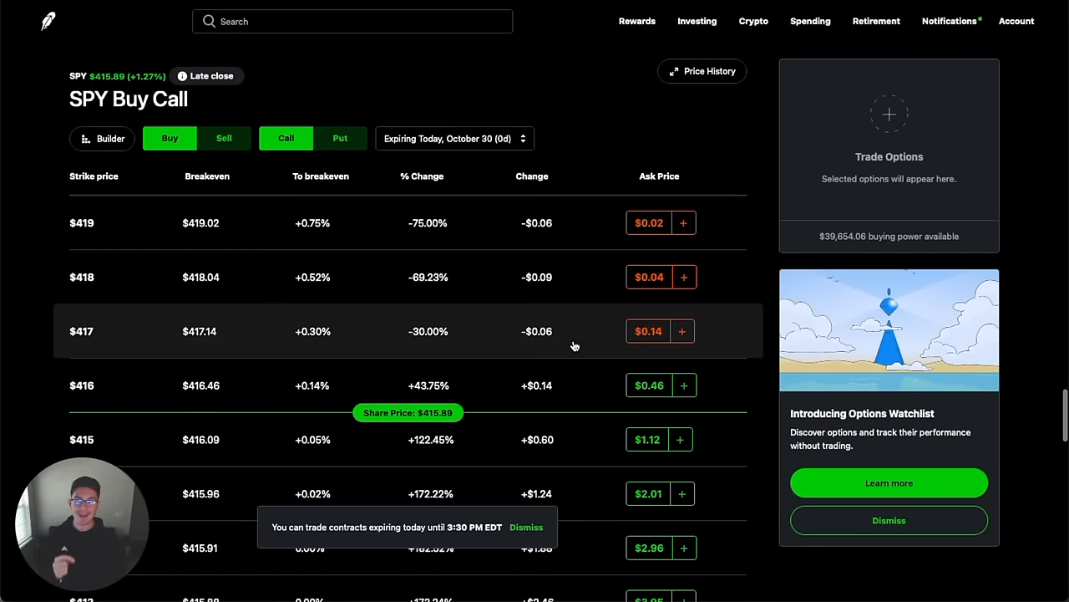
pyautogui.click(101, 138)
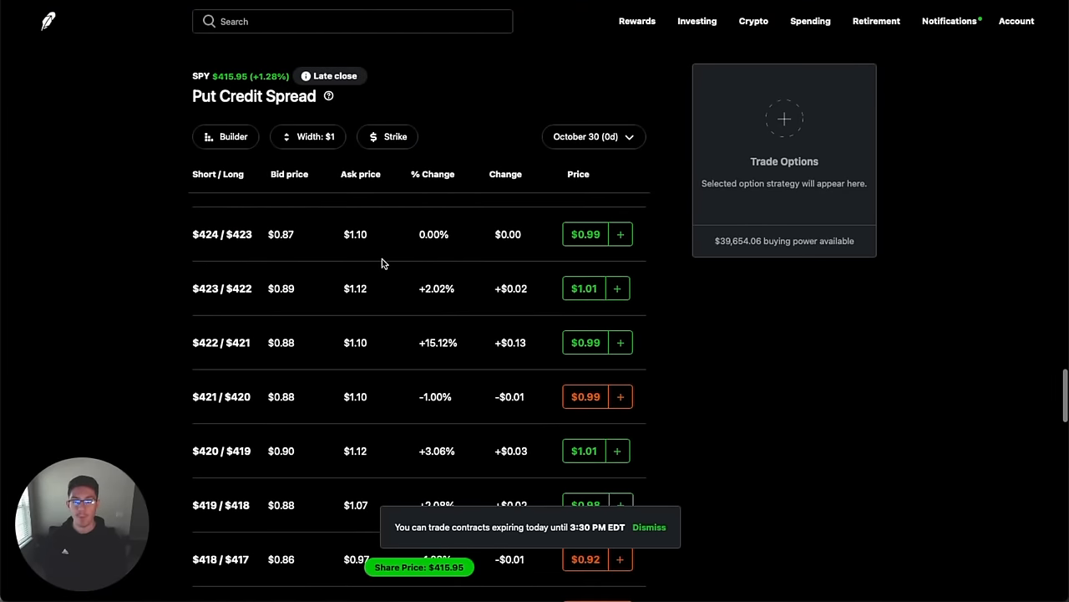
# - Switch SPY's put spreads to the November 8 expiry and pick the $408/$407 spread at $0.21
pyautogui.scroll(-3)
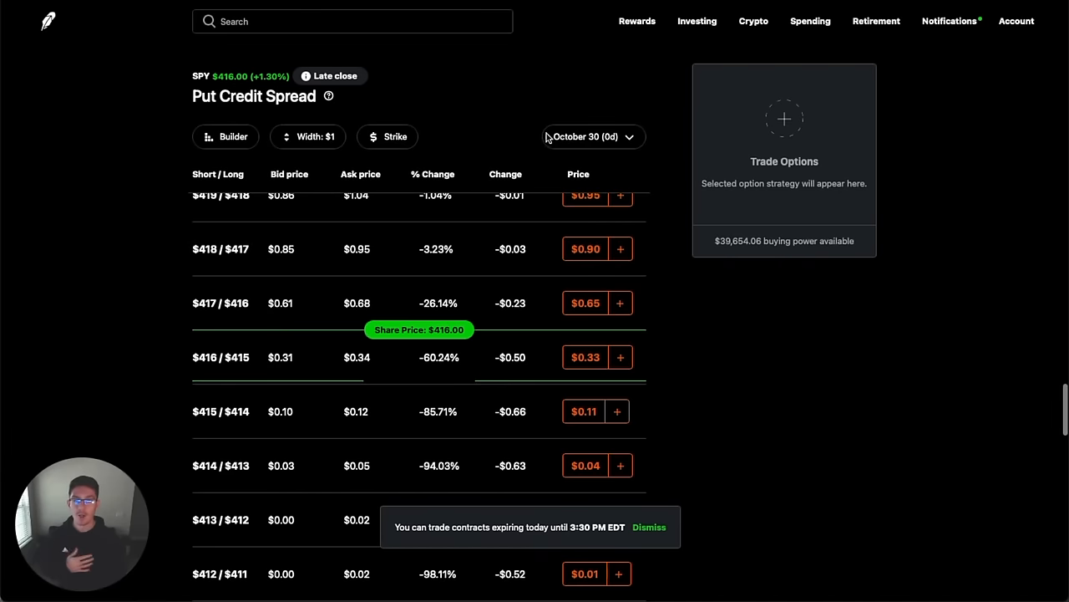
pyautogui.click(593, 136)
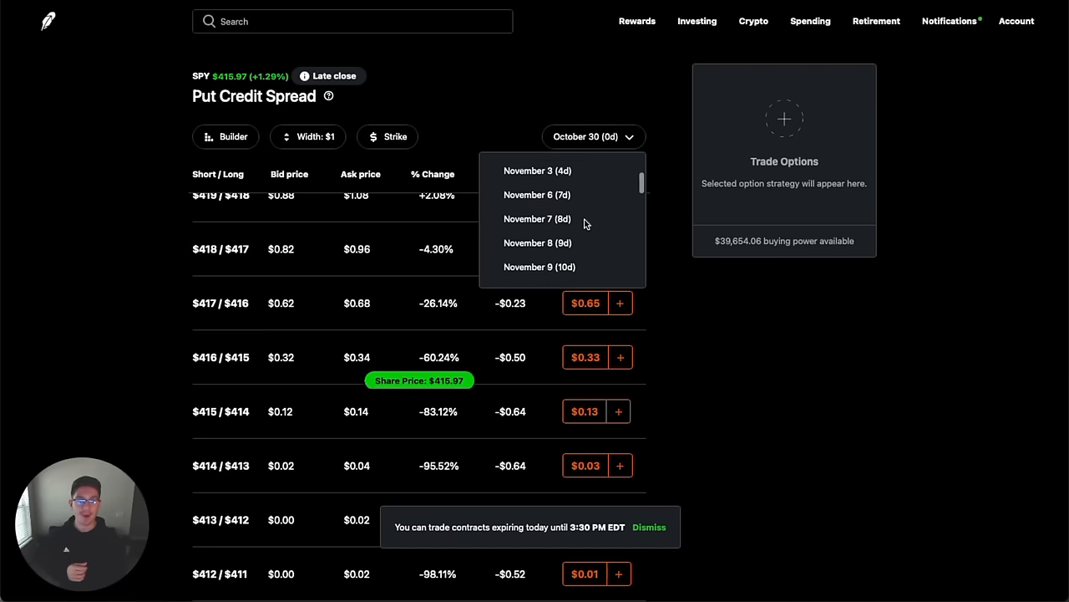
pyautogui.scroll(-3)
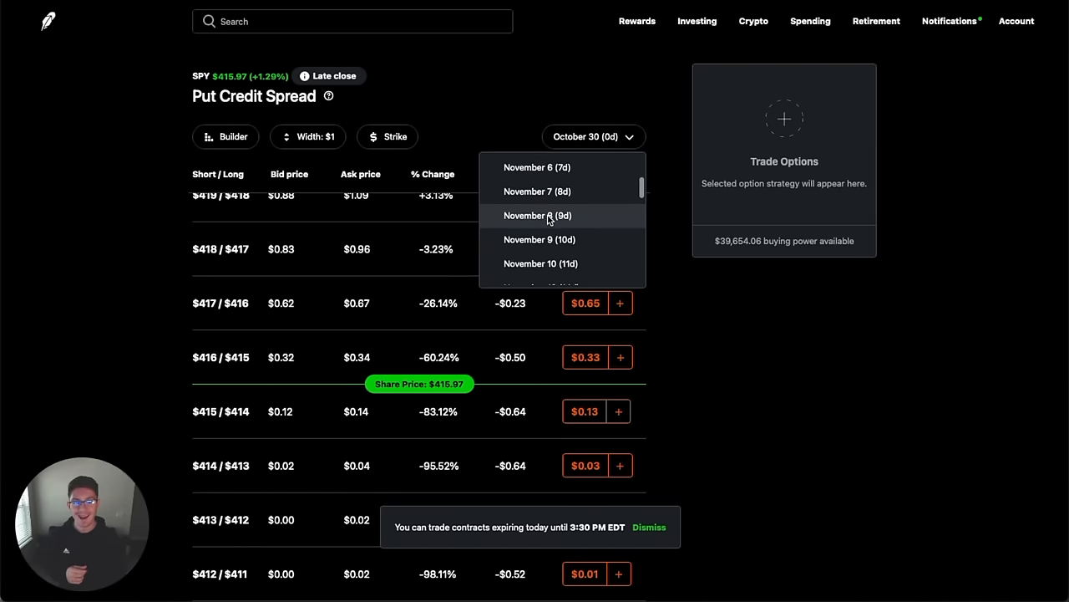
pyautogui.click(537, 216)
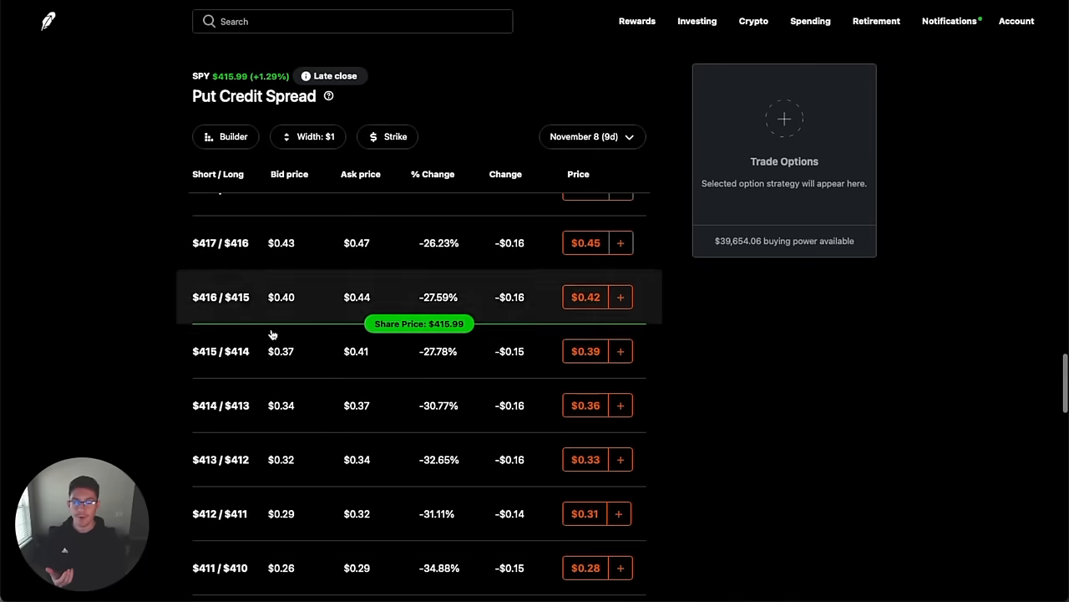
pyautogui.scroll(-3)
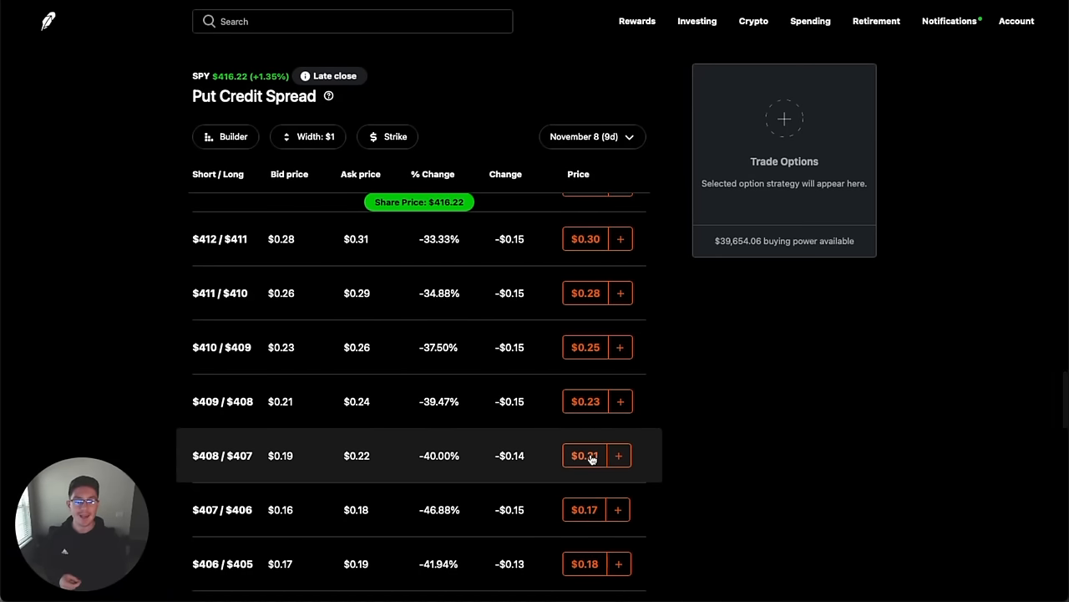
pyautogui.click(585, 455)
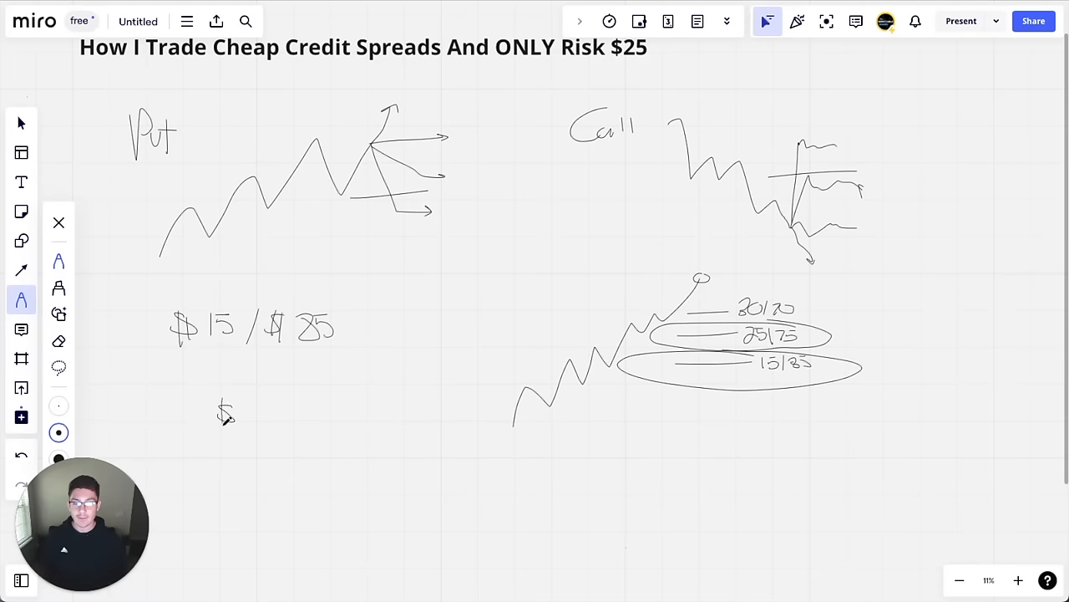
# - Handwrite '$21/$79' with a rightward arrow beneath $15/$85
pyautogui.moveTo(217, 418); pyautogui.dragTo(275, 418)
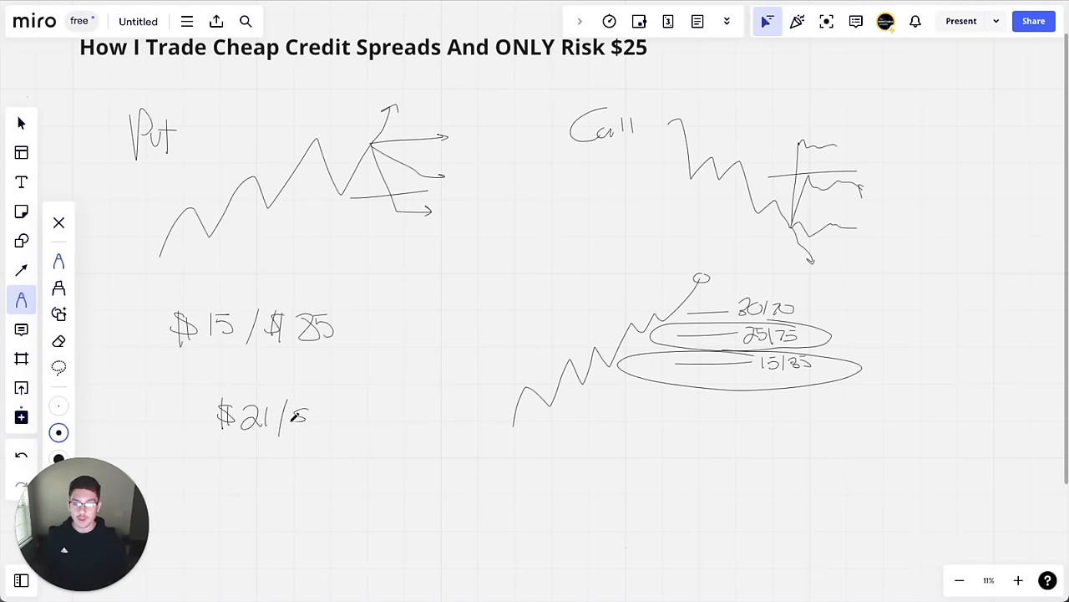
pyautogui.moveTo(297, 418); pyautogui.dragTo(330, 426)
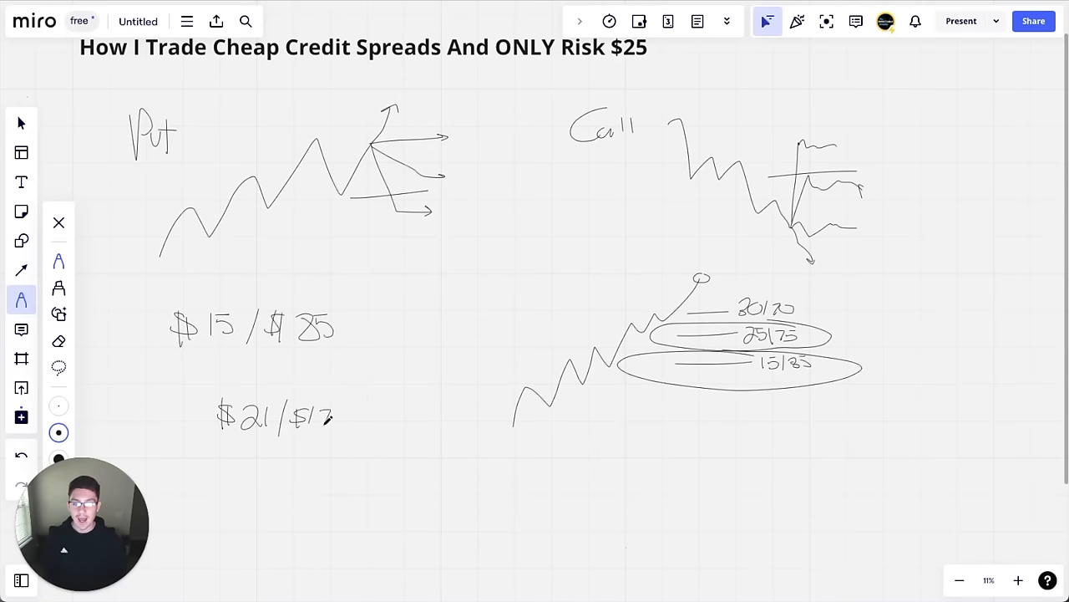
pyautogui.moveTo(313, 418); pyautogui.dragTo(347, 418)
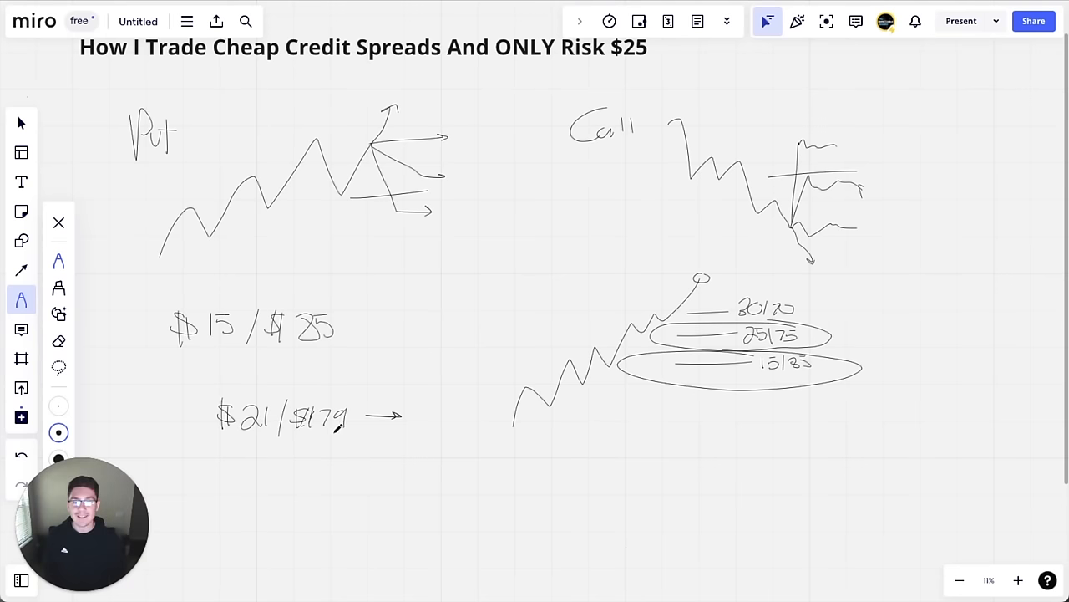
pyautogui.scroll(-3)
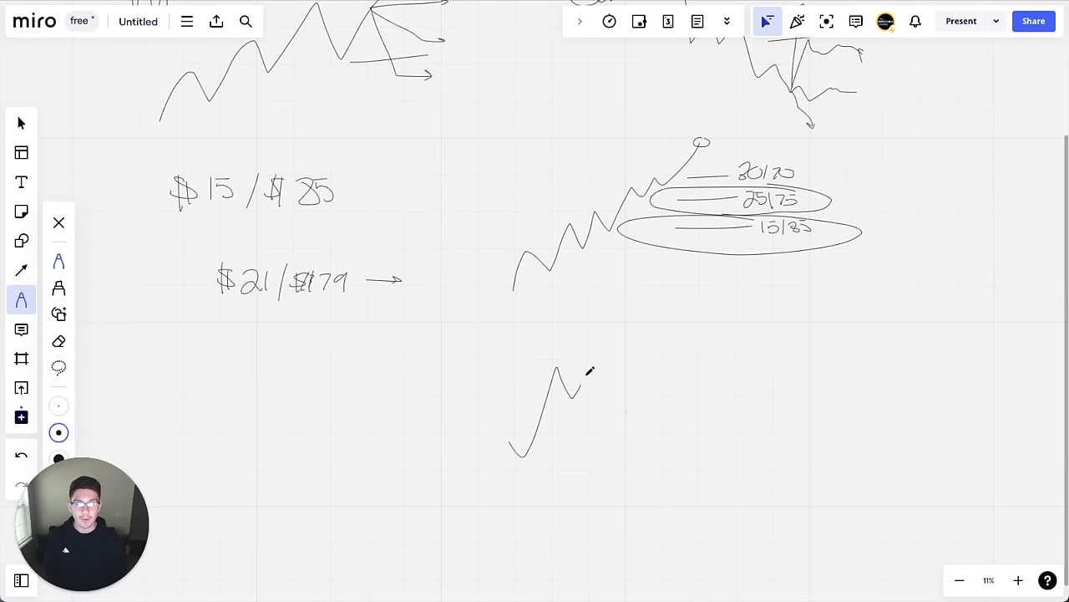
# - Sketch a new rising zigzag price line lower on the board
pyautogui.moveTo(564, 372); pyautogui.dragTo(685, 322)
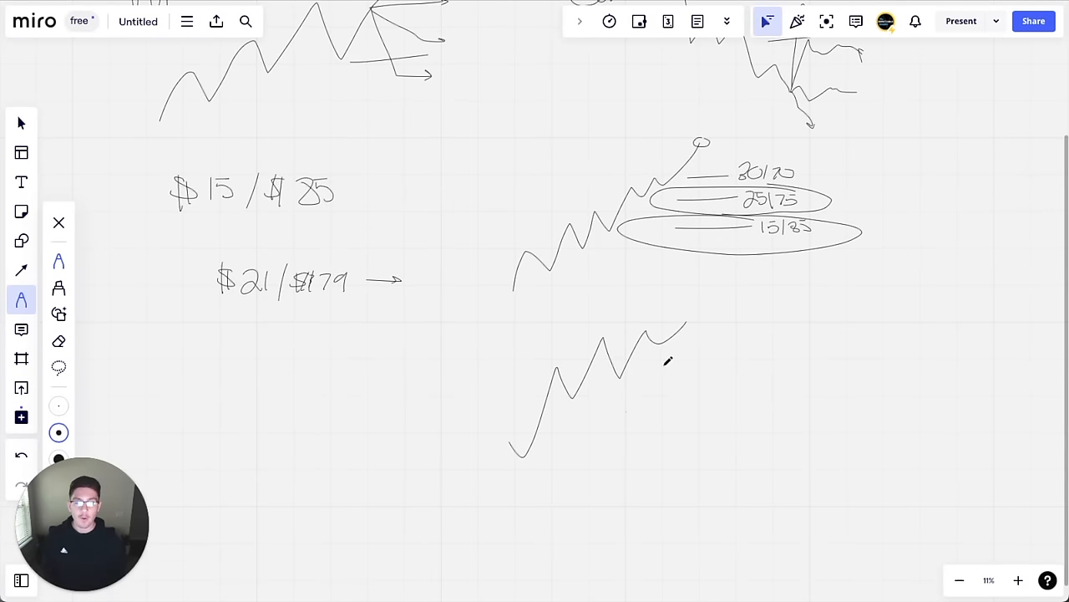
pyautogui.moveTo(783, 360); pyautogui.dragTo(664, 363)
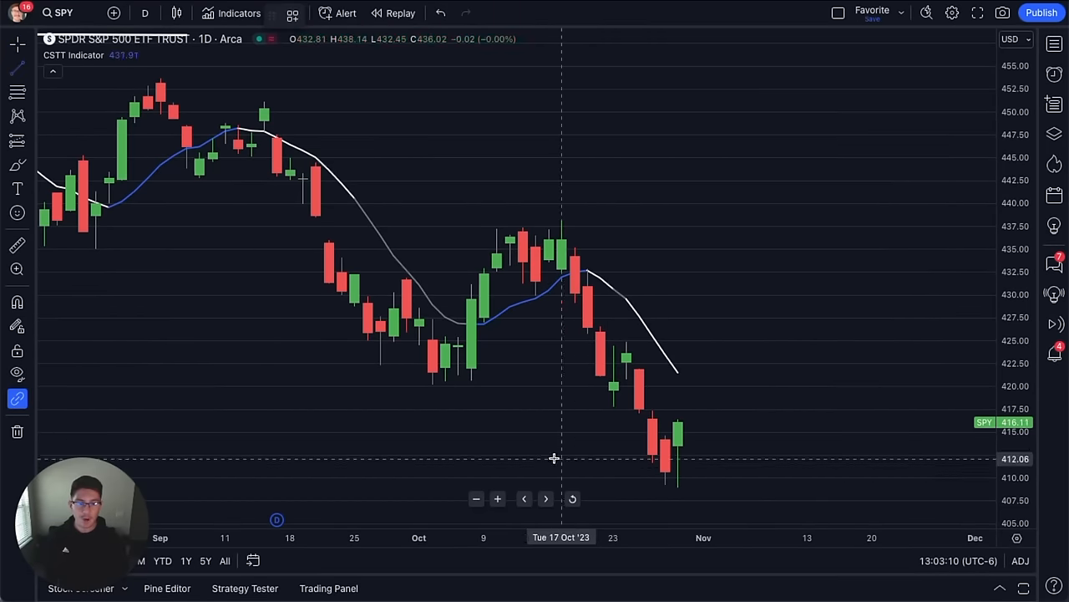
# - Draw a horizontal line at SPY's recent low beneath the latest candles
pyautogui.moveTo(627, 480); pyautogui.dragTo(781, 481)
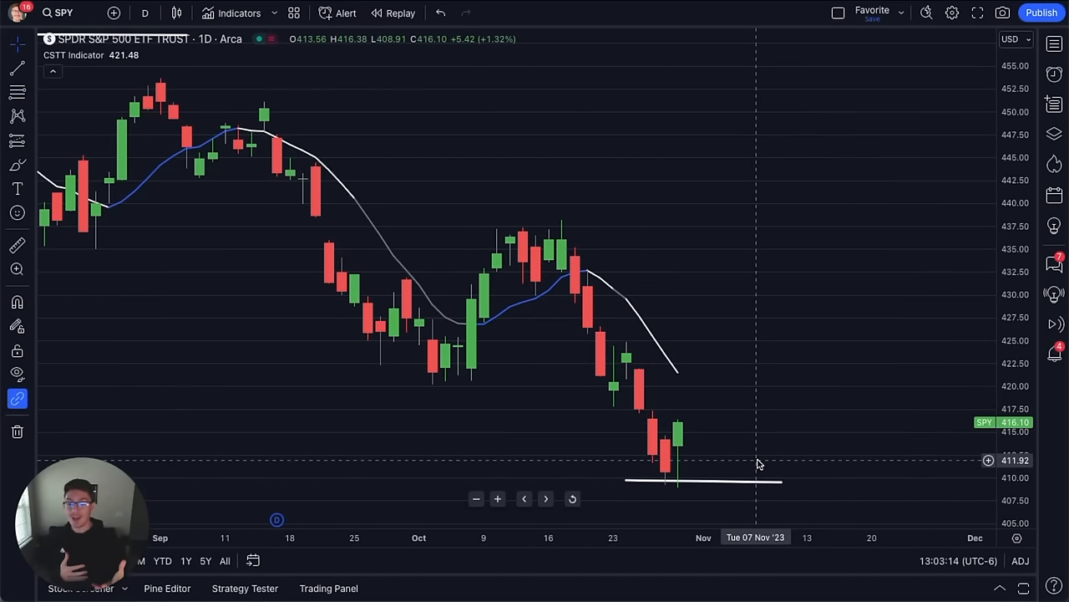
pyautogui.moveTo(677, 427)
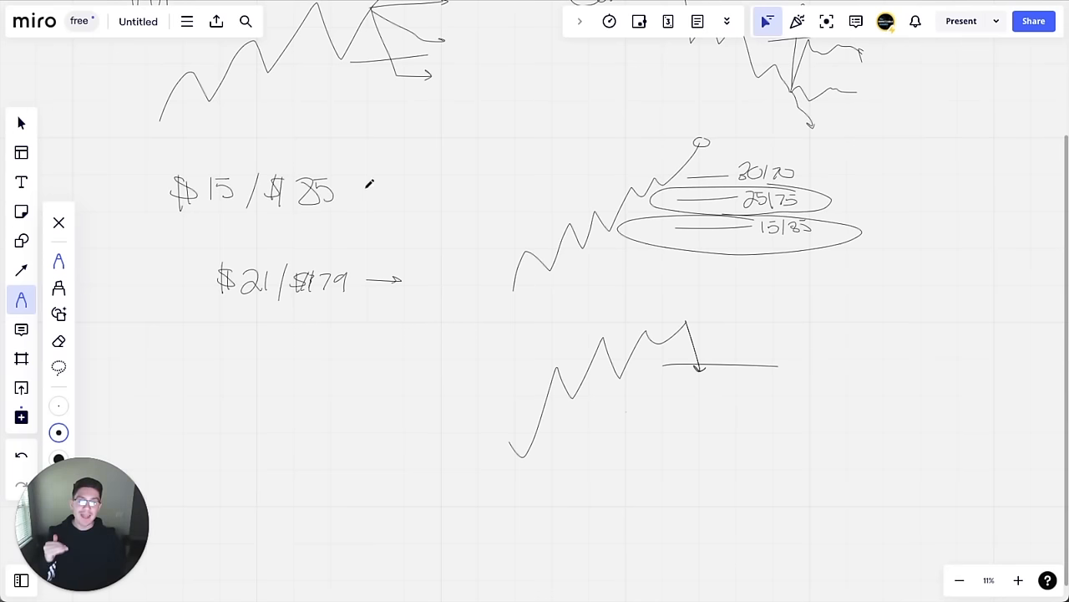
pyautogui.moveTo(320, 344)
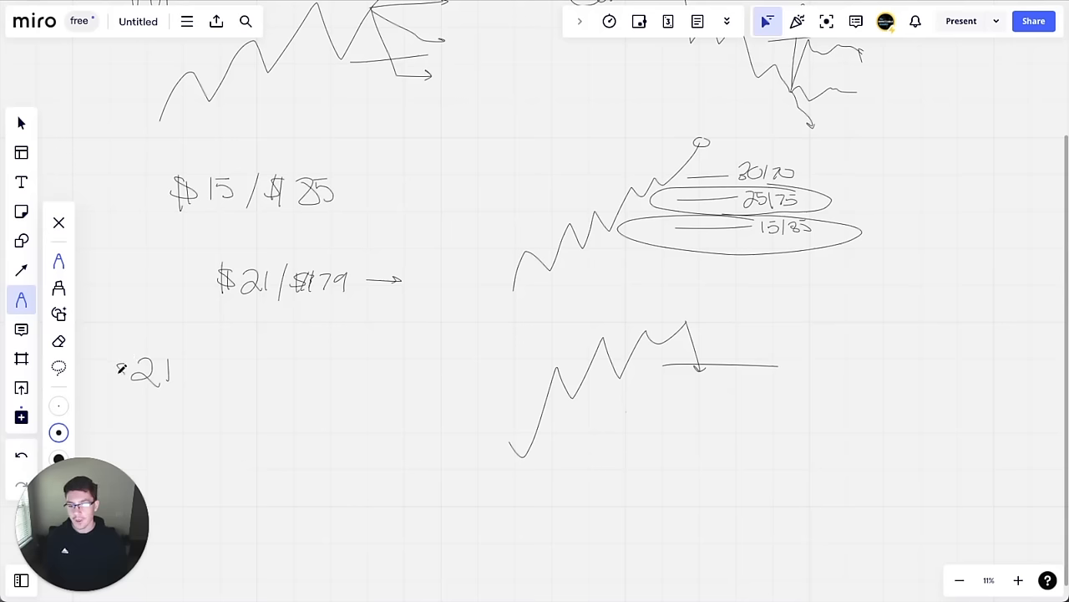
# - Handwrite "$21 → $50", "$29" and "$21/$29" below the $21/$79 figures
pyautogui.moveTo(188, 367); pyautogui.dragTo(238, 367)
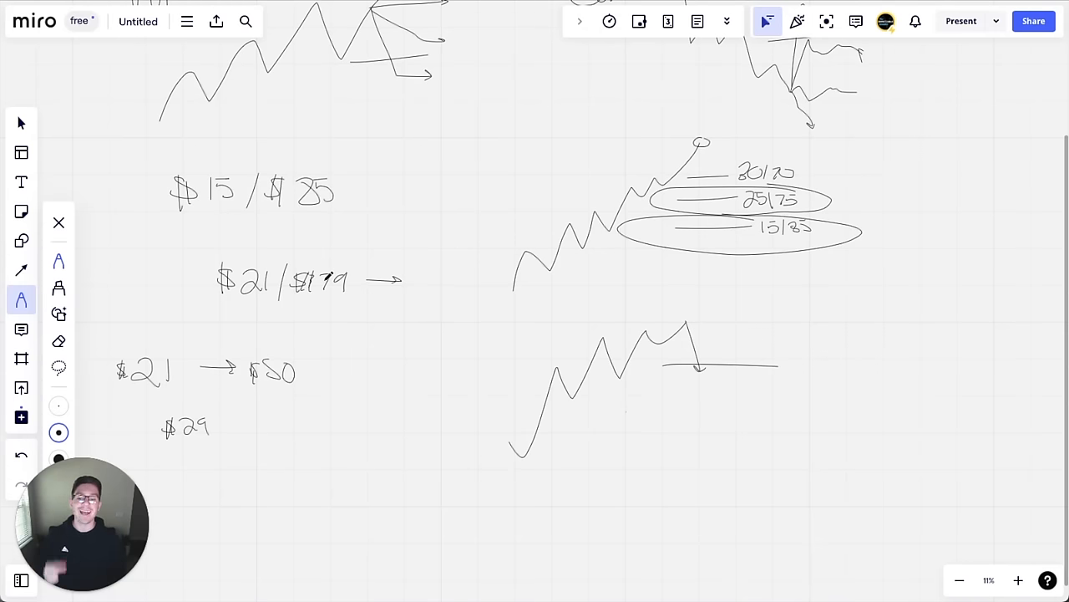
pyautogui.moveTo(274, 439); pyautogui.dragTo(284, 480)
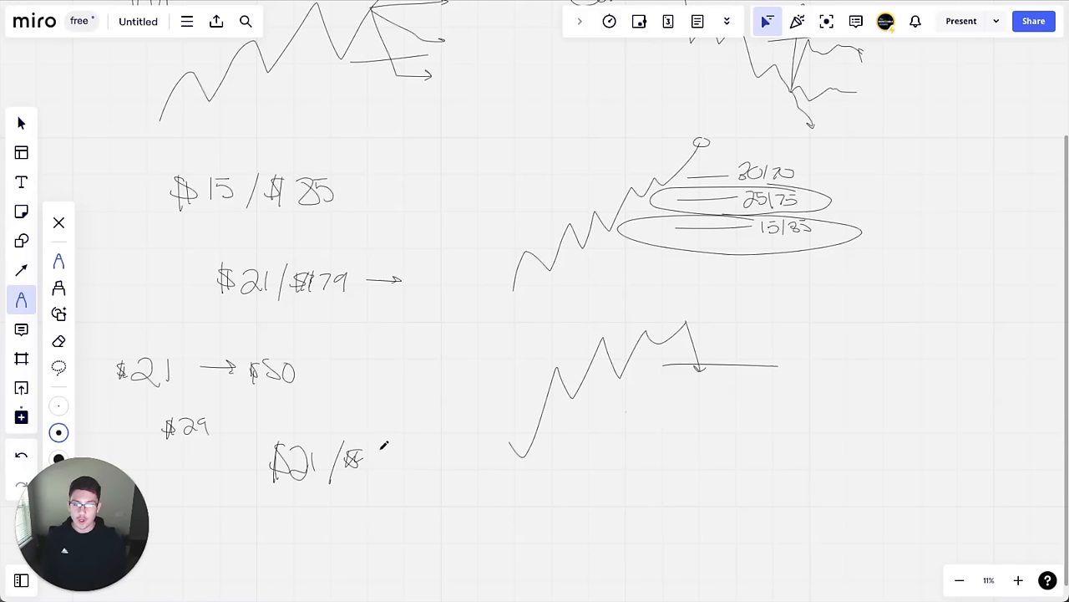
pyautogui.moveTo(376, 455); pyautogui.dragTo(410, 464)
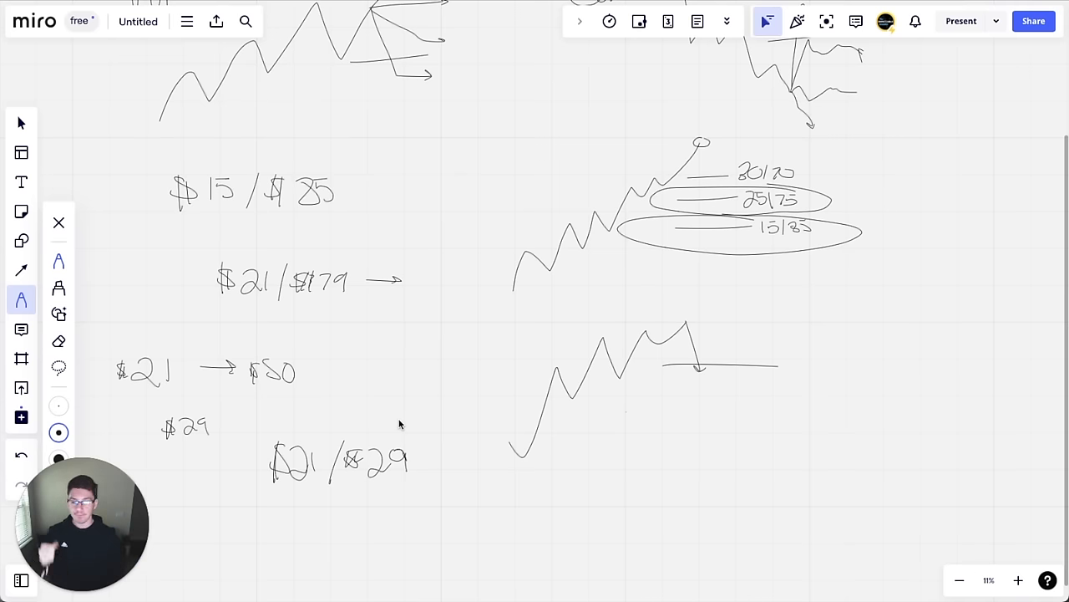
# - Scroll down and handwrite circled "20-25" and "9 DTE" beneath $21/$29
pyautogui.scroll(-3)
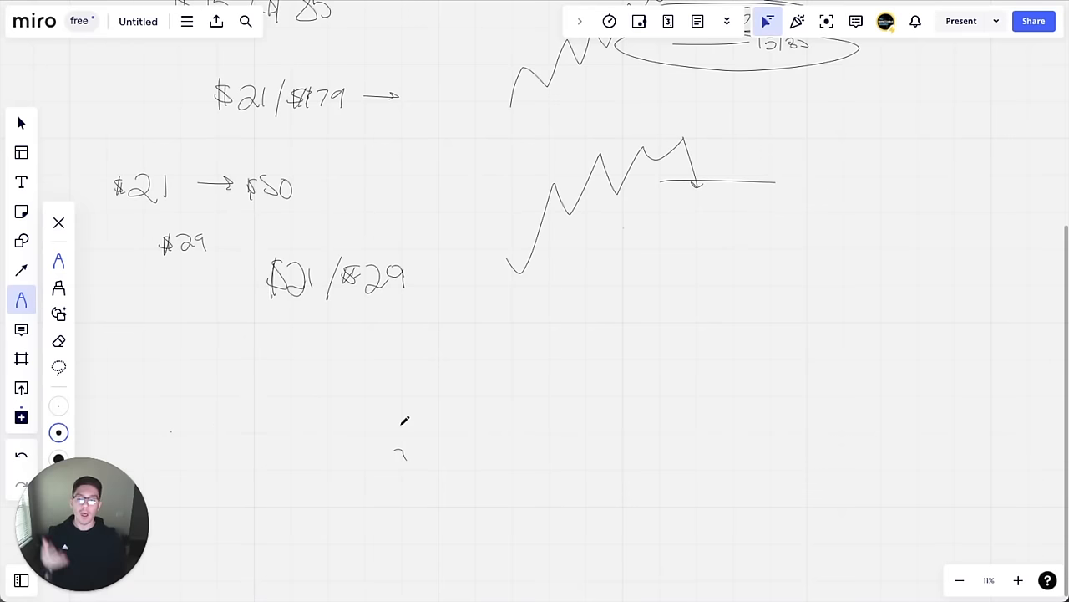
pyautogui.moveTo(373, 418)
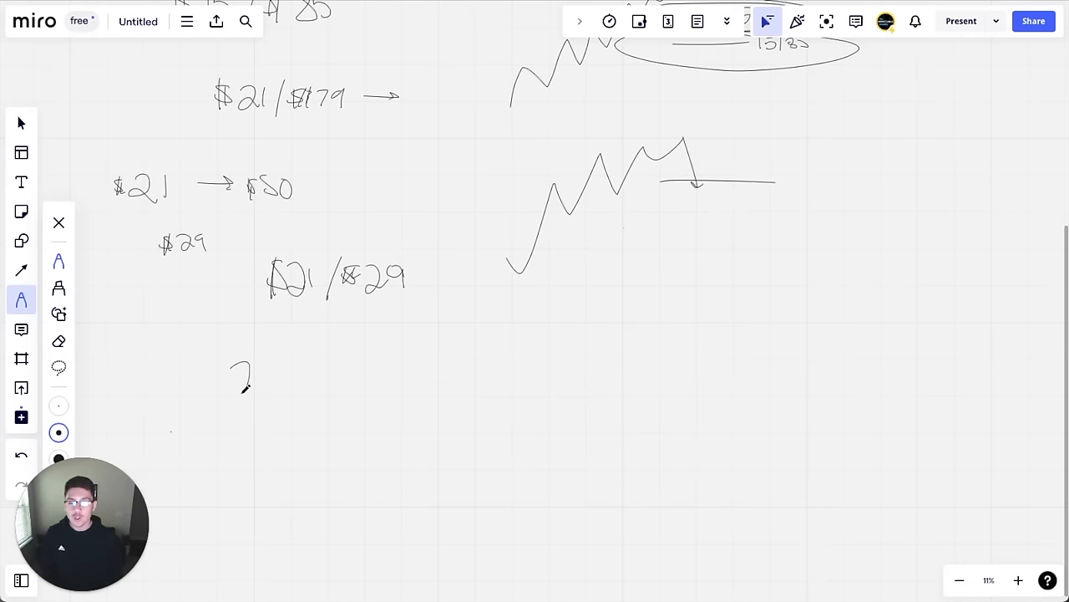
pyautogui.moveTo(234, 385); pyautogui.dragTo(330, 380)
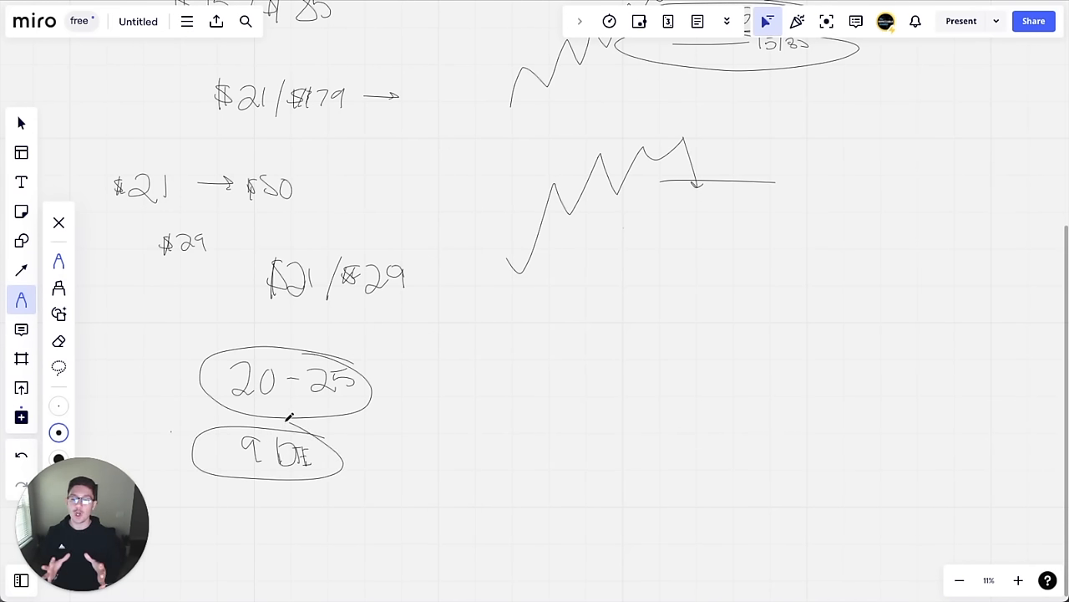
pyautogui.moveTo(286, 427)
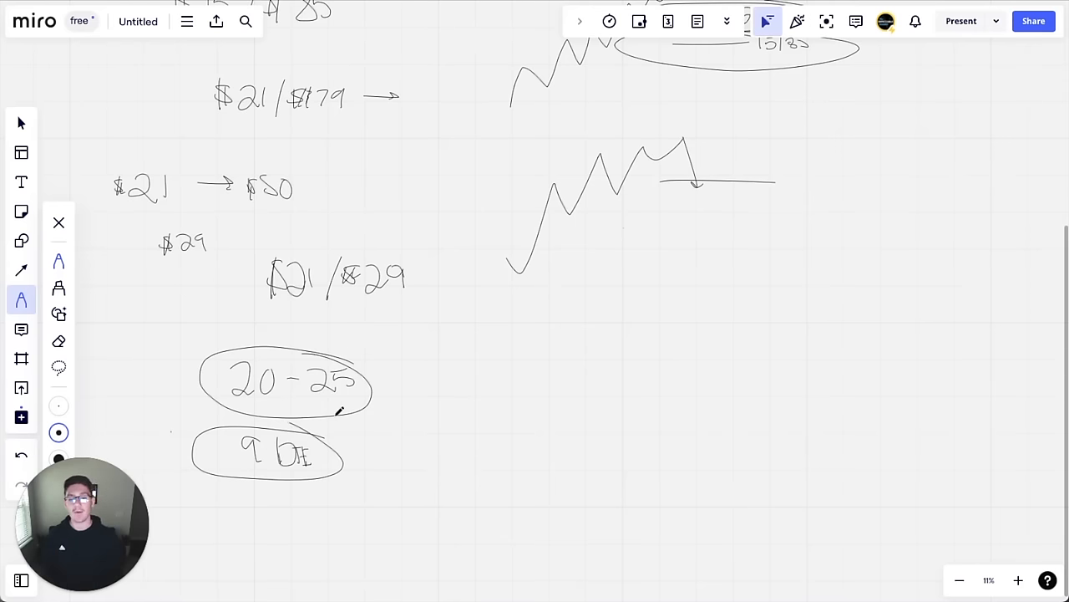
pyautogui.moveTo(359, 419)
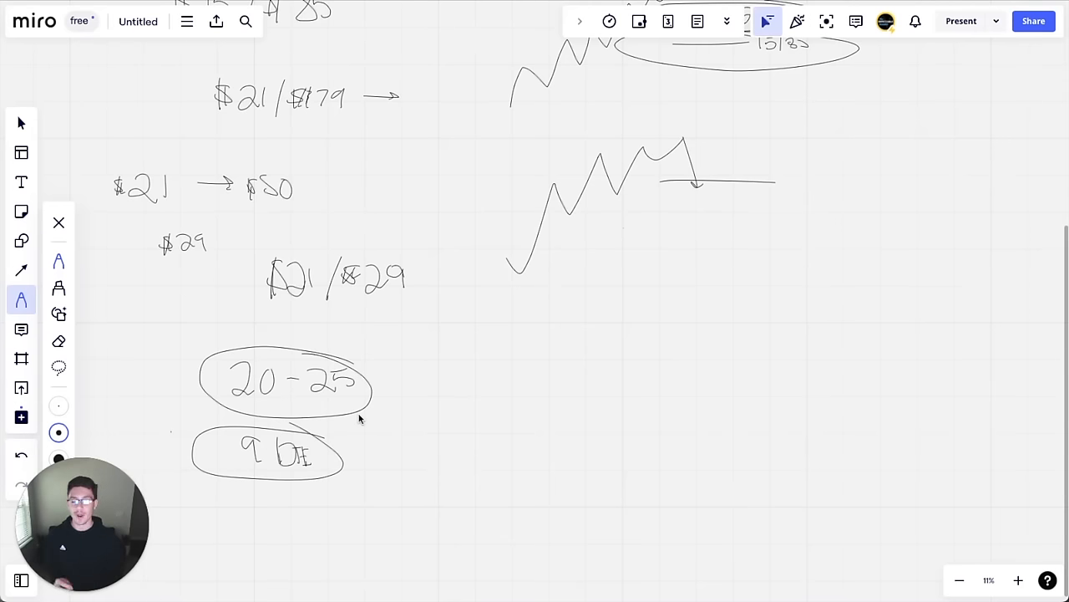